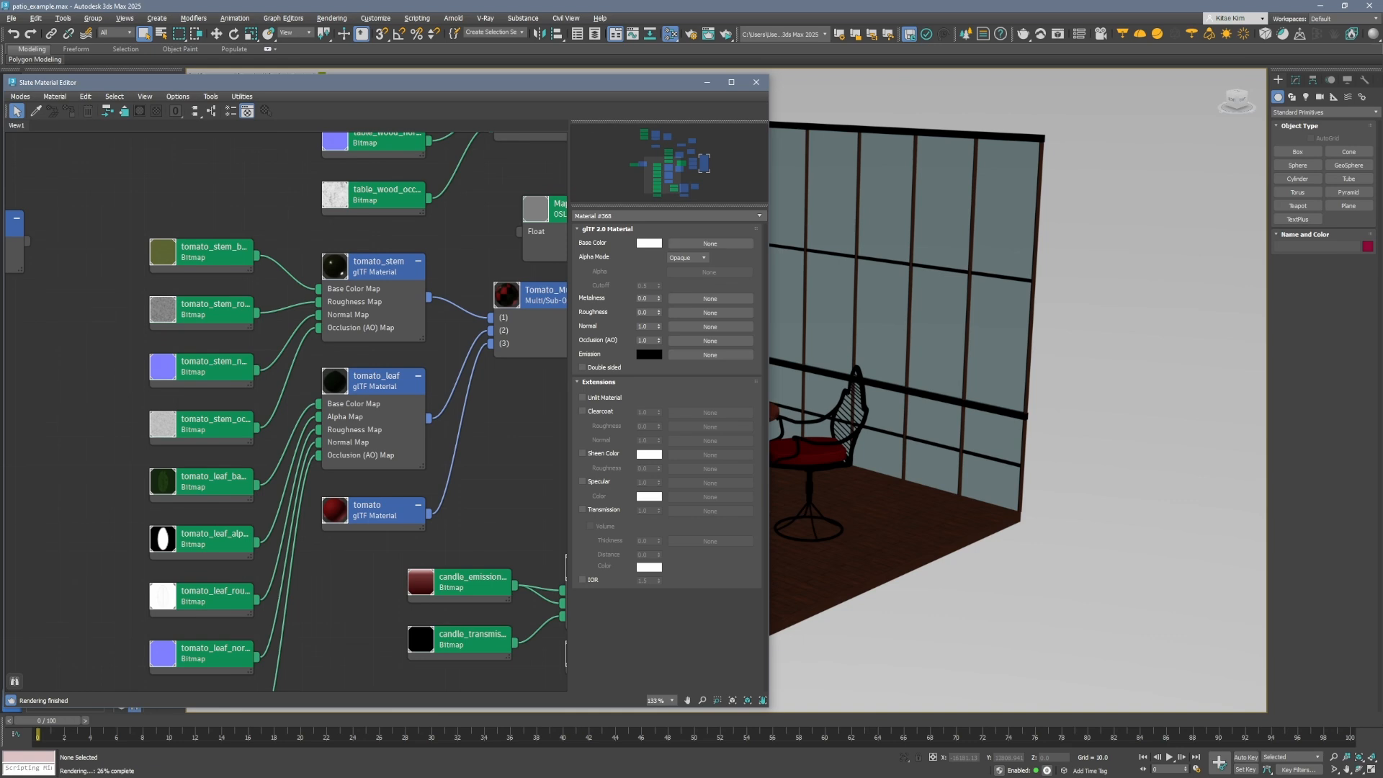
Review the glTF Material node networks in the Slate Material Editor and close it
{"action": "left_click", "coordinate": [371, 266]}
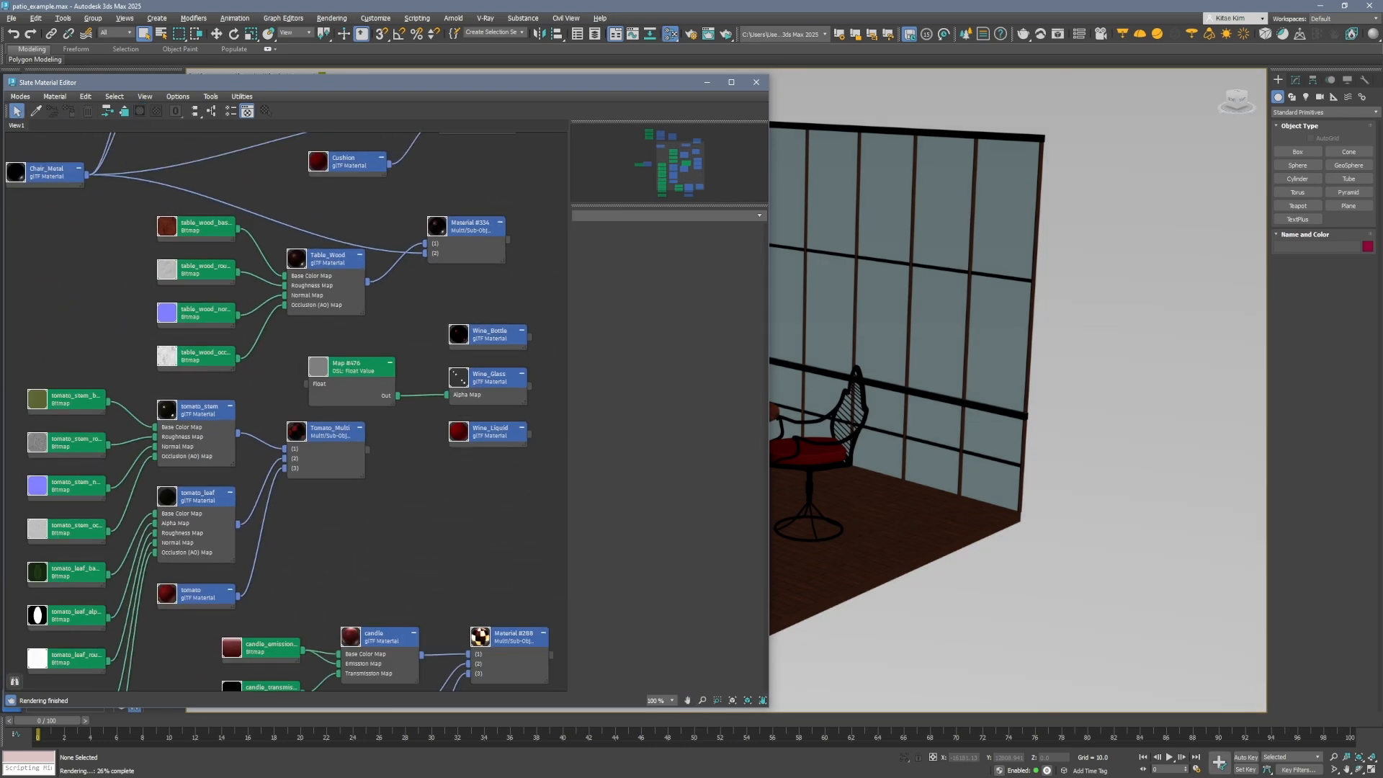
{"action": "scroll", "scroll_direction": "down", "scroll_amount": 3}
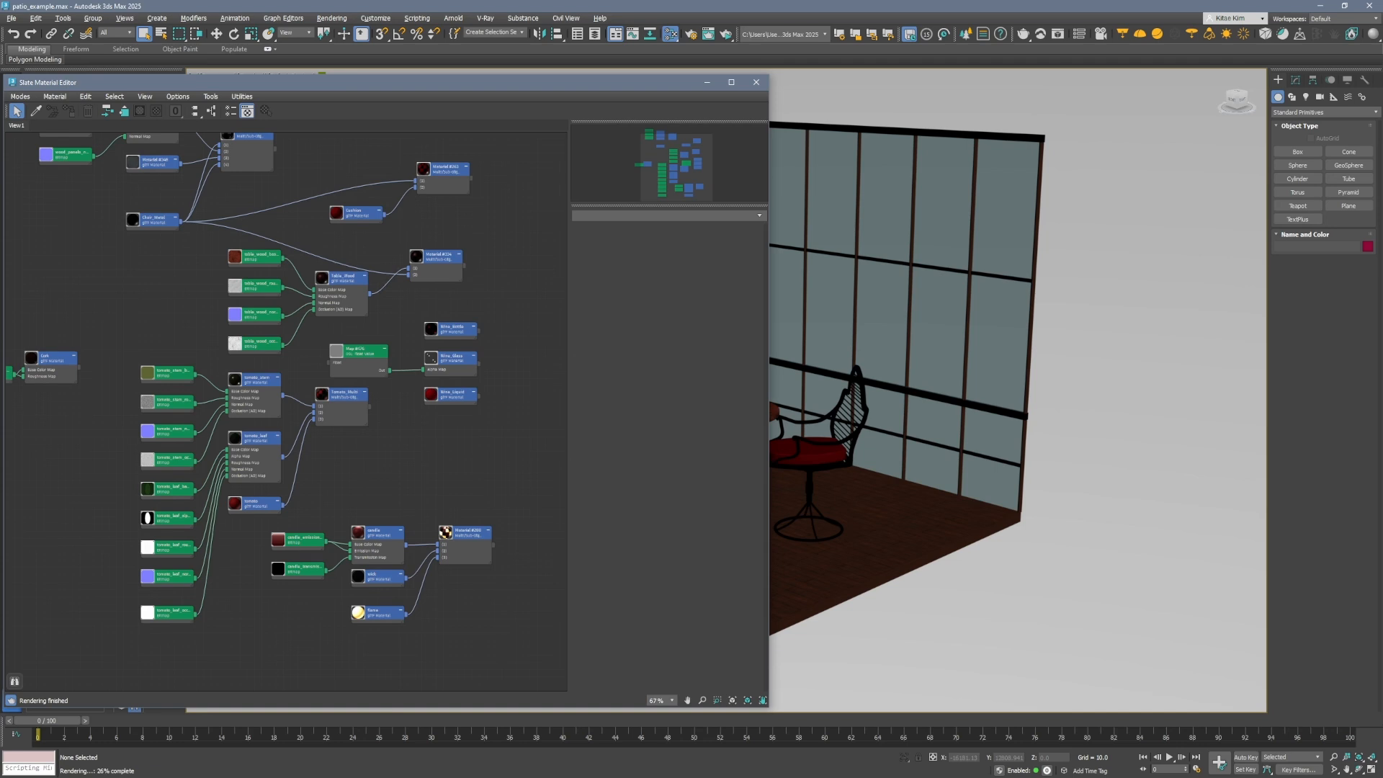
{"action": "left_click", "coordinate": [756, 82]}
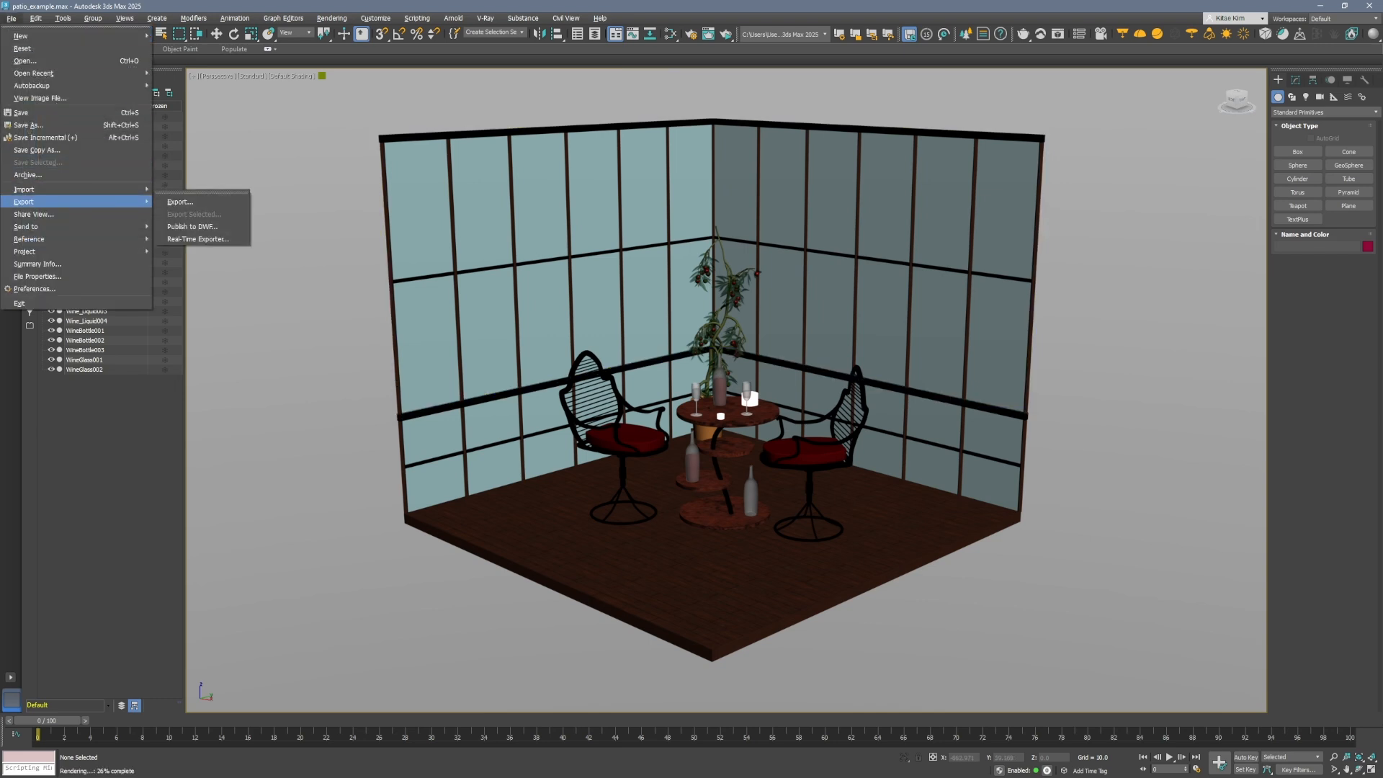
{"action": "mouse_move", "coordinate": [197, 240]}
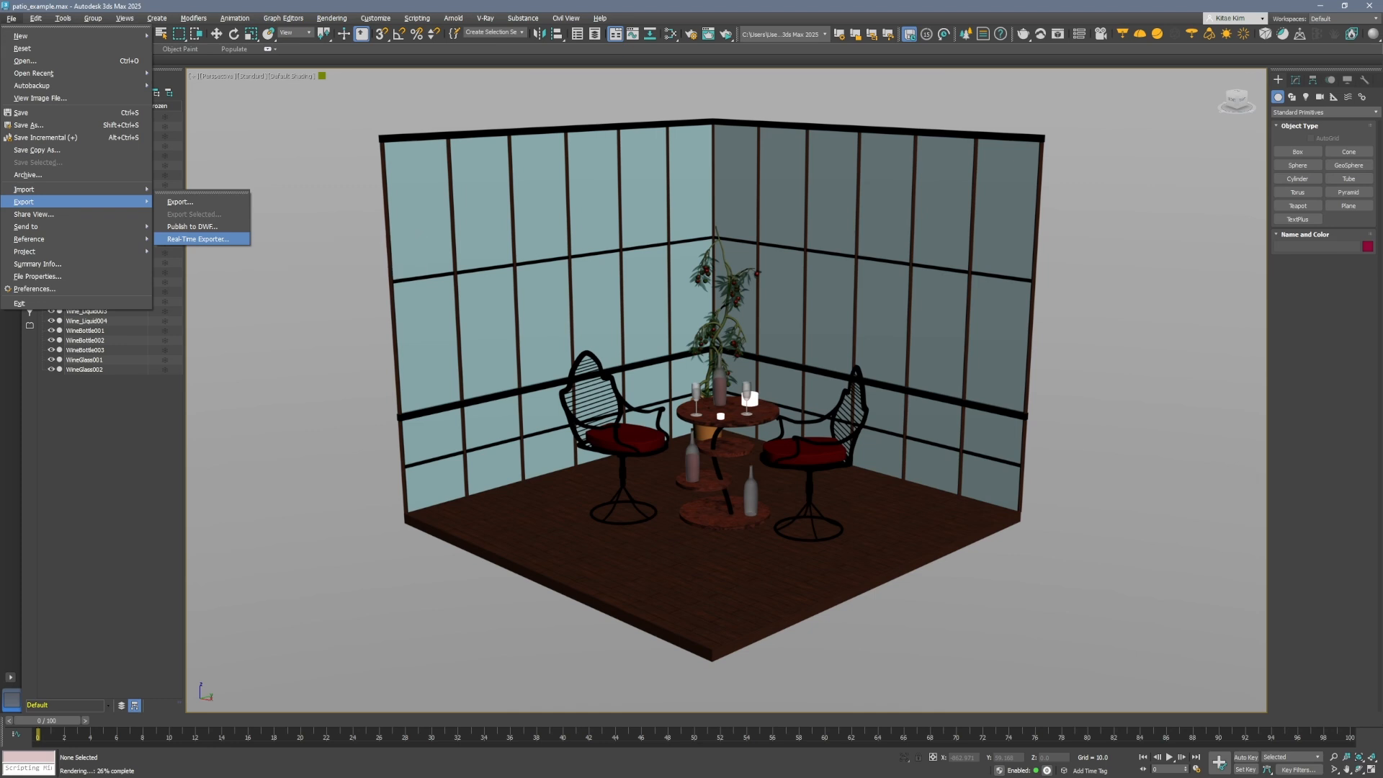
Launch the Real-Time Exporter from File > Export for the patio scene
{"action": "left_click", "coordinate": [197, 239]}
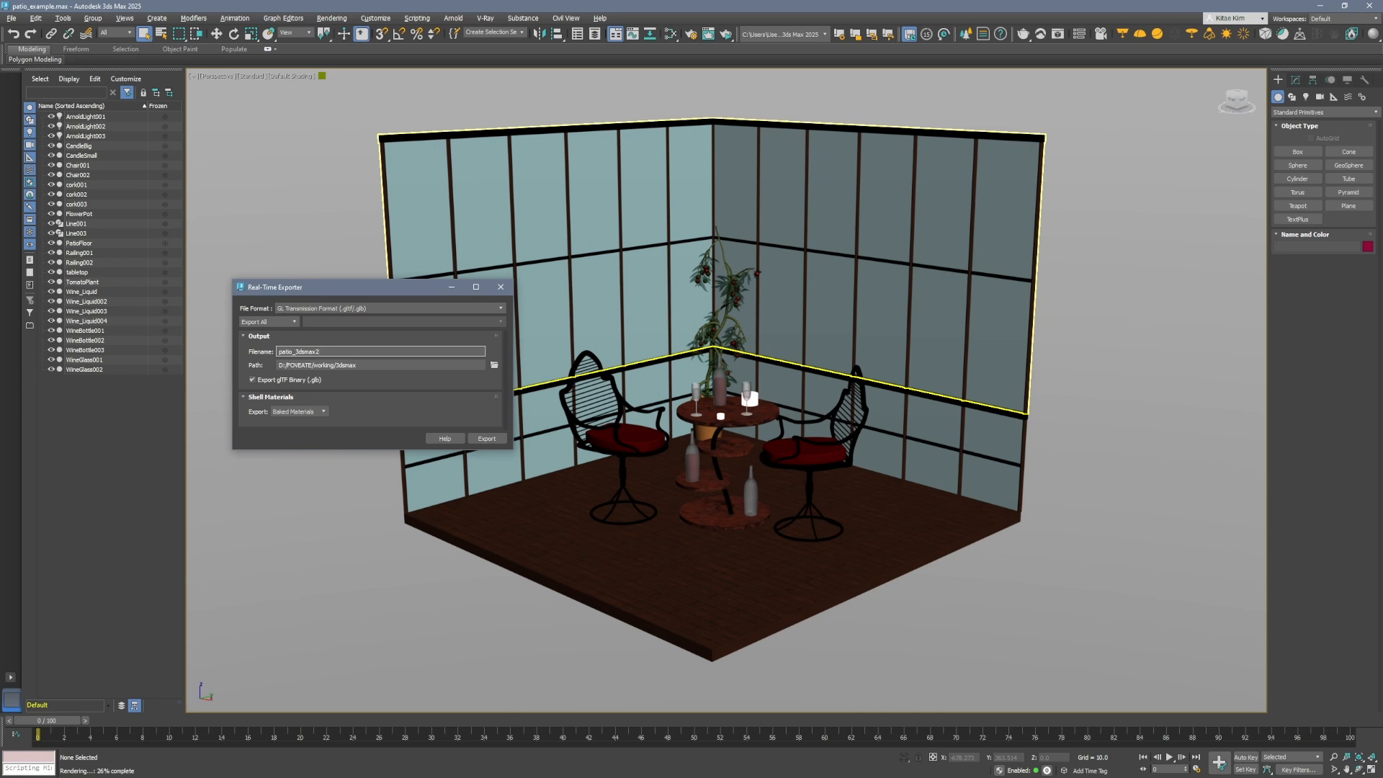
{"action": "mouse_move", "coordinate": [253, 379]}
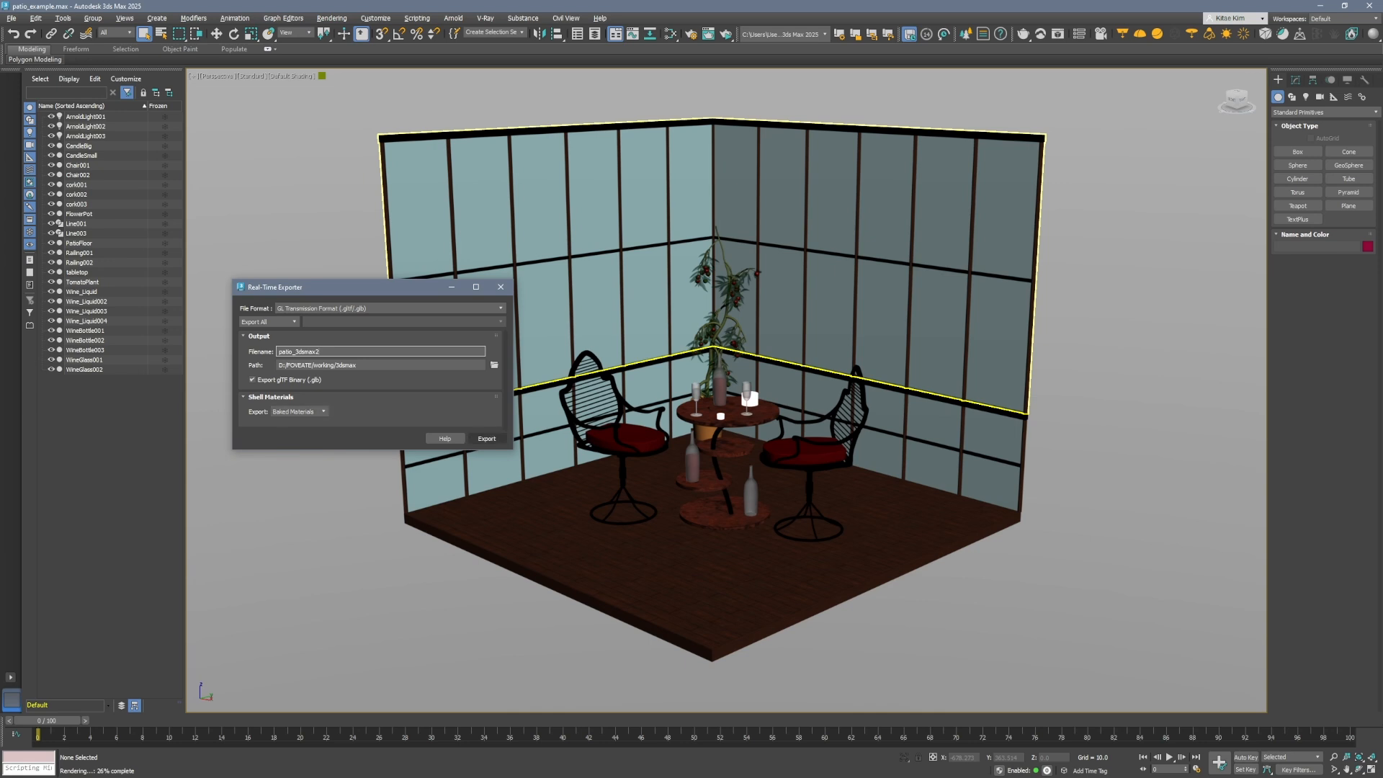
Export the patio scene as glTF Binary (.glb) named patio_3dsmax
{"action": "left_click", "coordinate": [485, 438]}
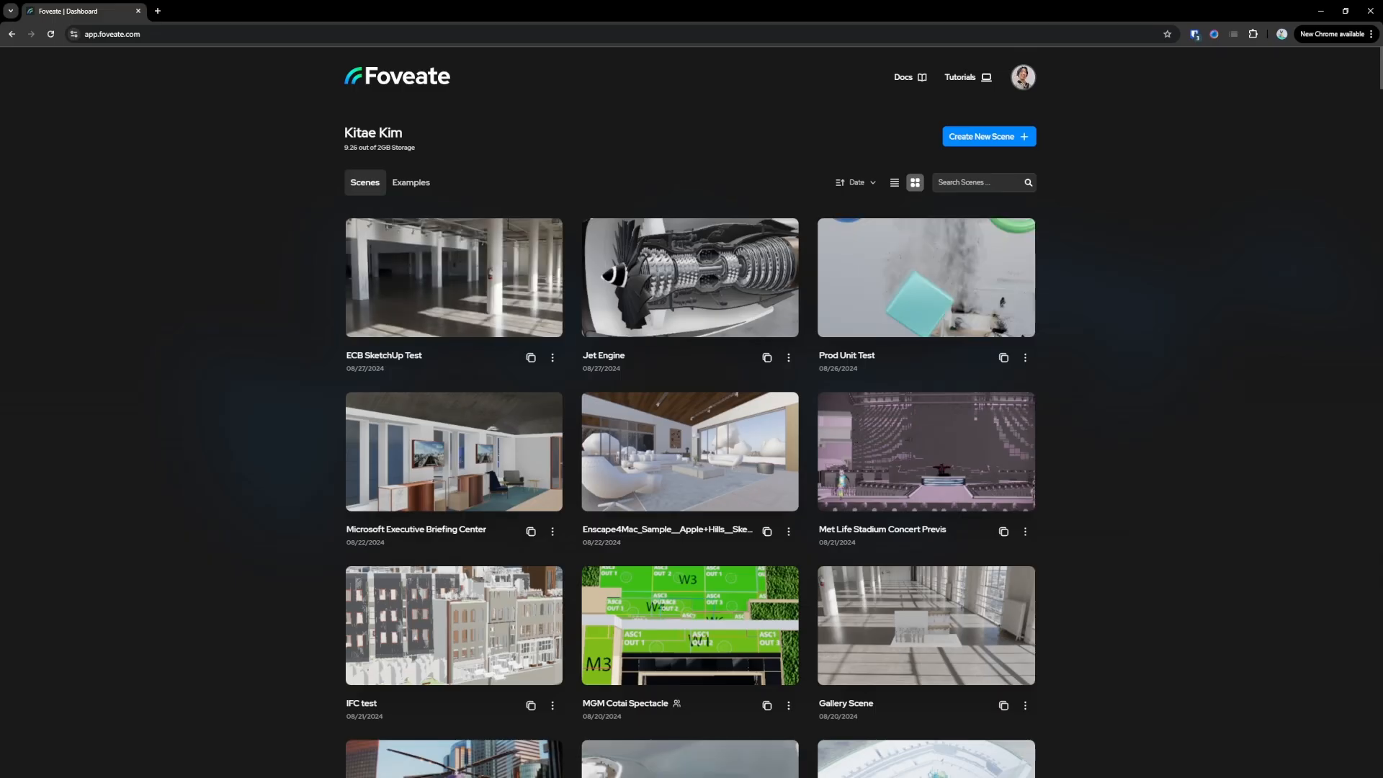
Create a new Foveate scene and retitle it '3dsMax Patio Scene'
{"action": "left_click", "coordinate": [987, 135]}
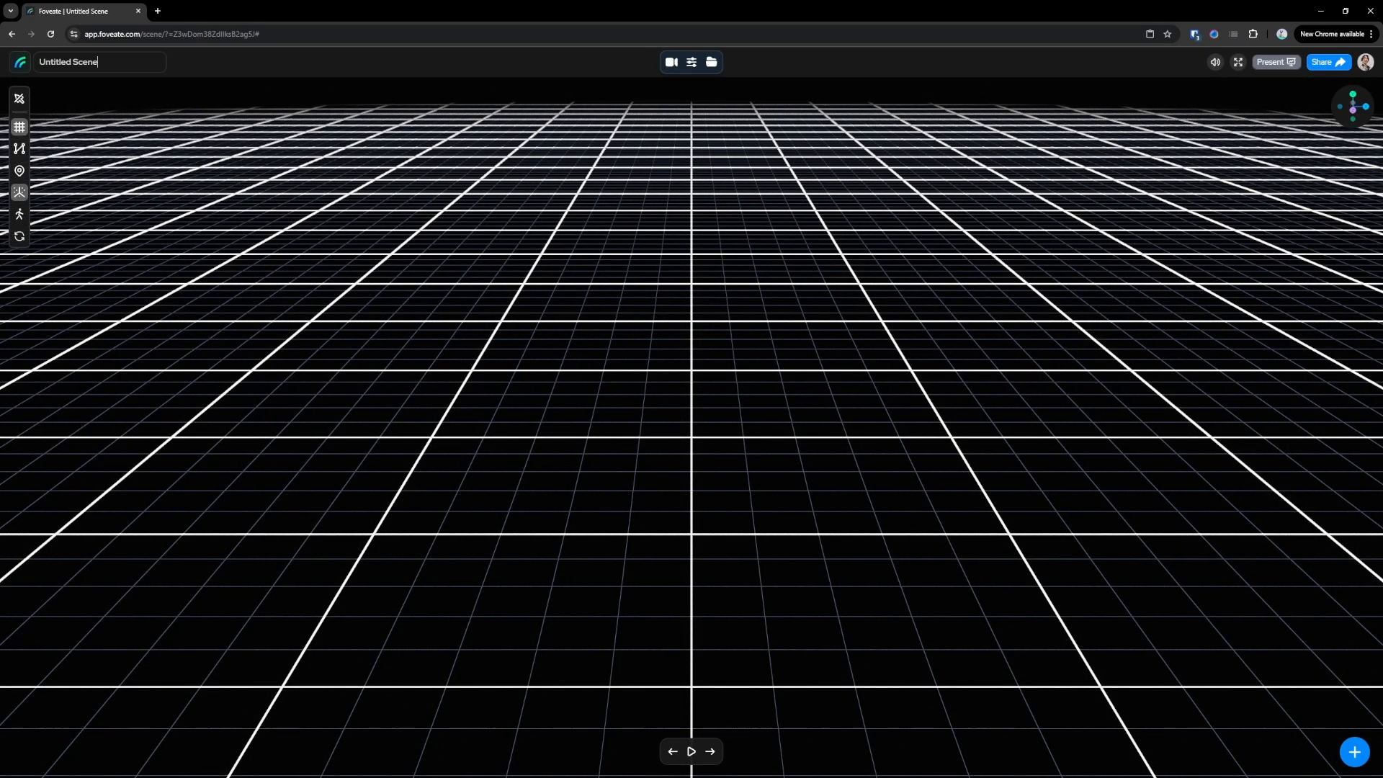
{"action": "type", "text": "3dsMax Patio"}
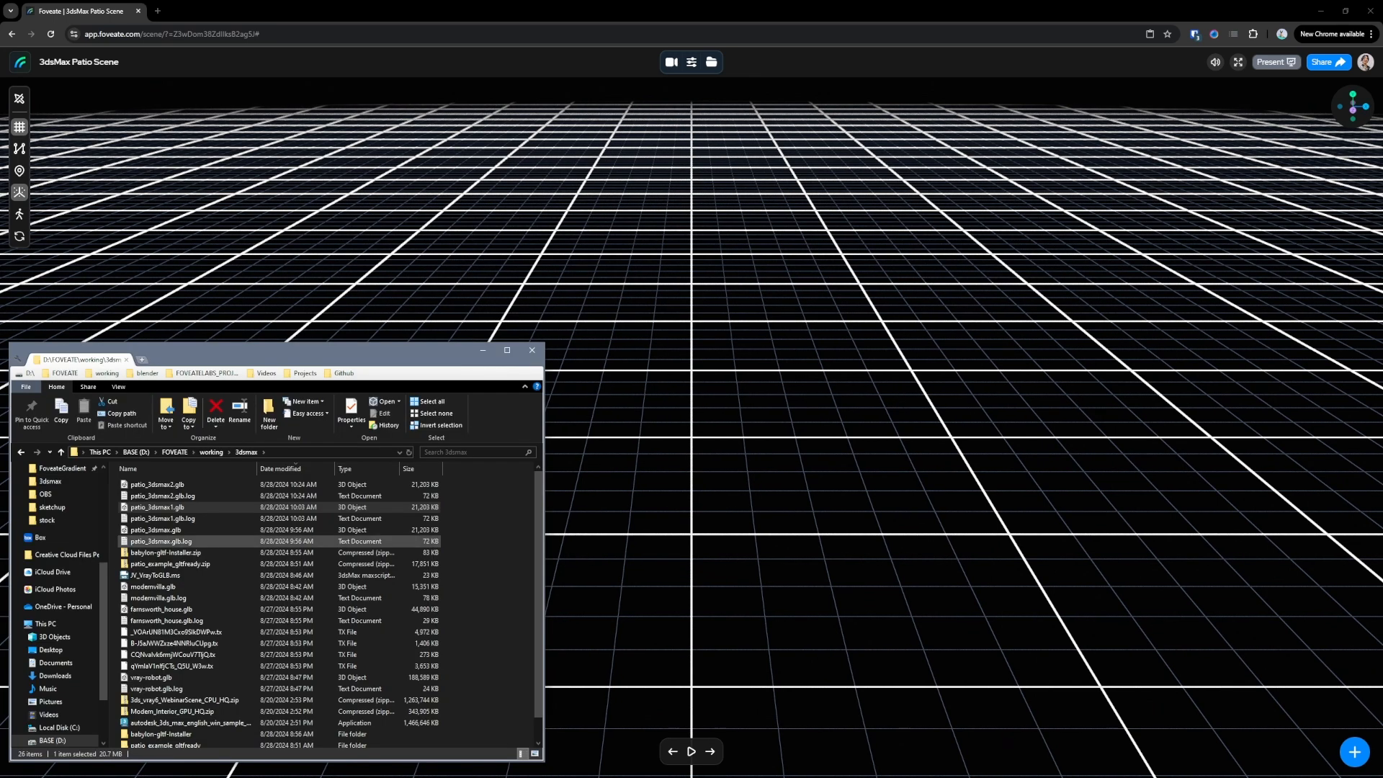
Drag patio_3dsmax2.glb from File Explorer into the Foveate viewport
{"action": "left_click", "coordinate": [157, 484]}
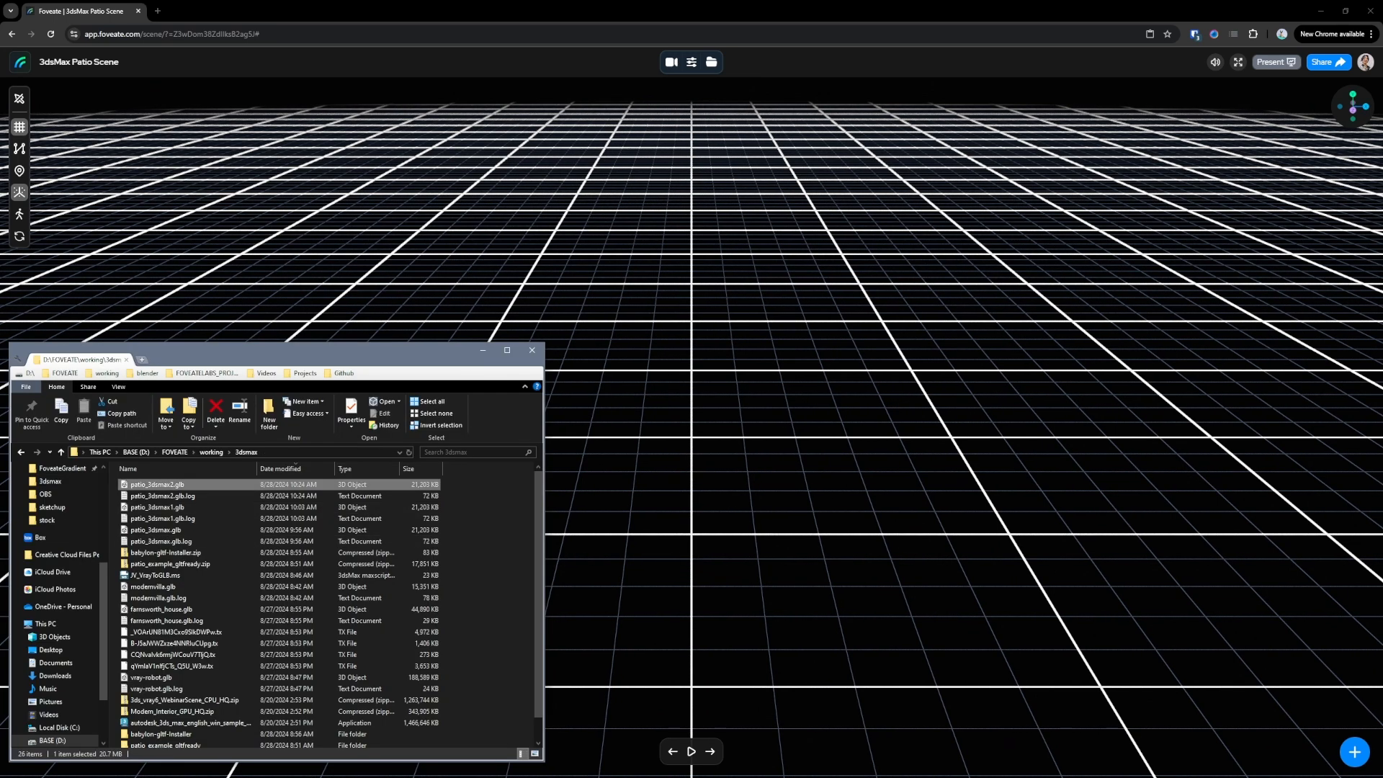
{"action": "left_click_drag", "start_coordinate": [158, 485], "coordinate": [674, 379]}
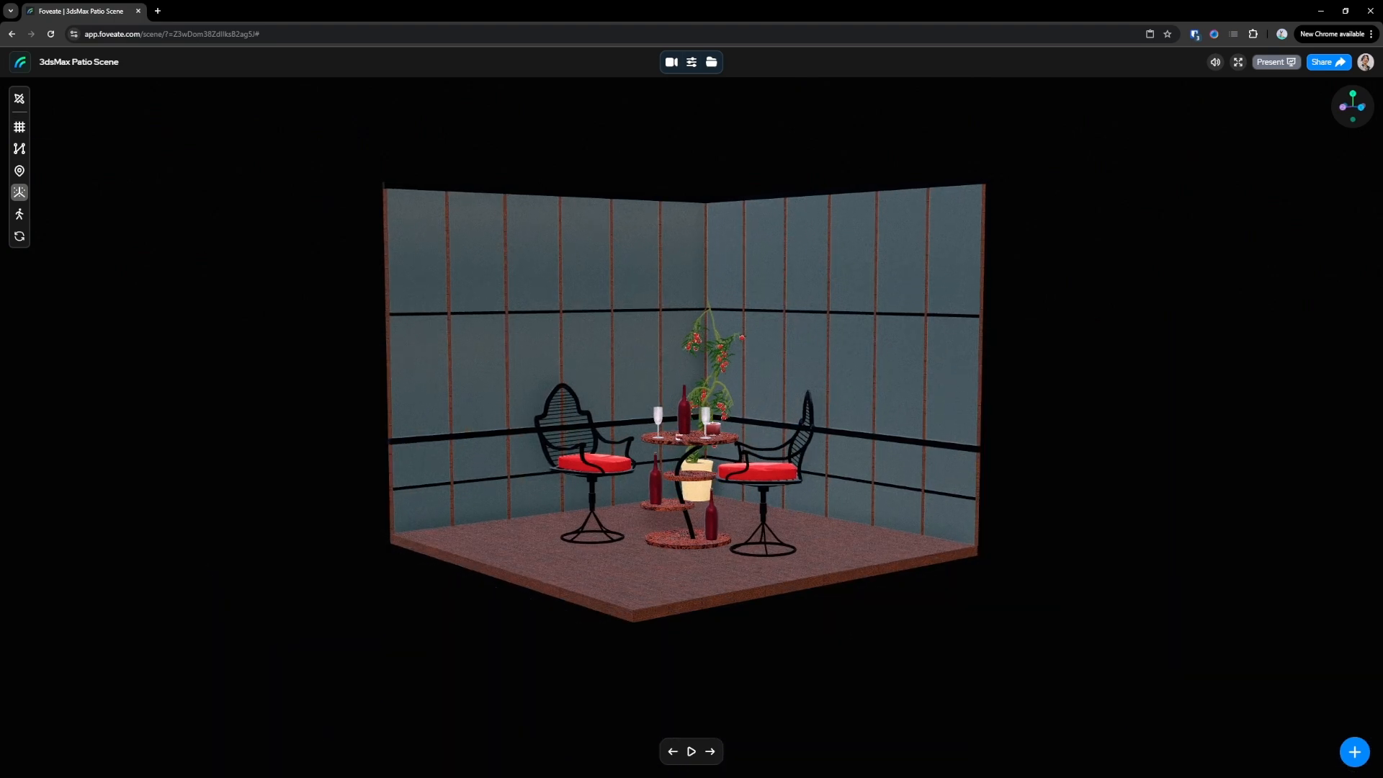
Set the scene background to an Image Sphere using the Beach Day environment
{"action": "left_click", "coordinate": [691, 62]}
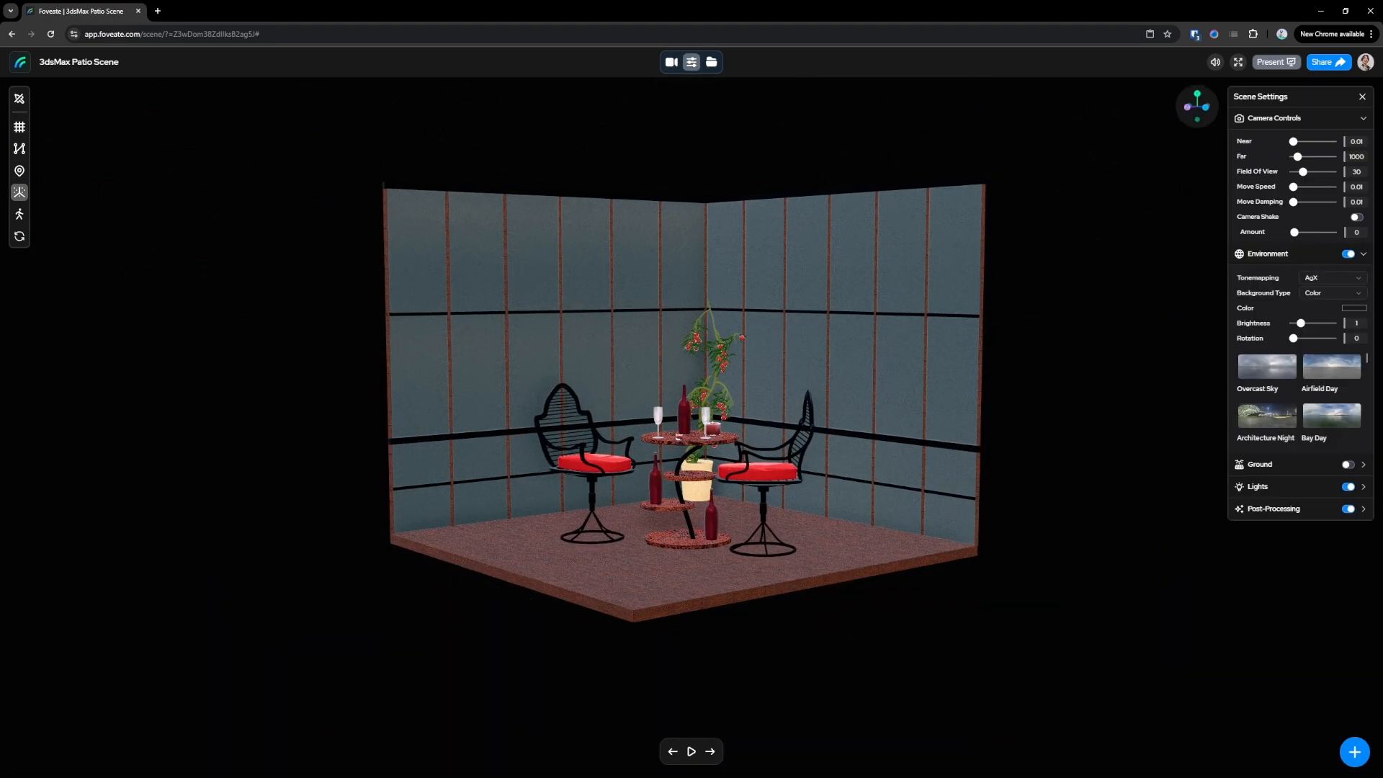
{"action": "left_click", "coordinate": [1332, 292]}
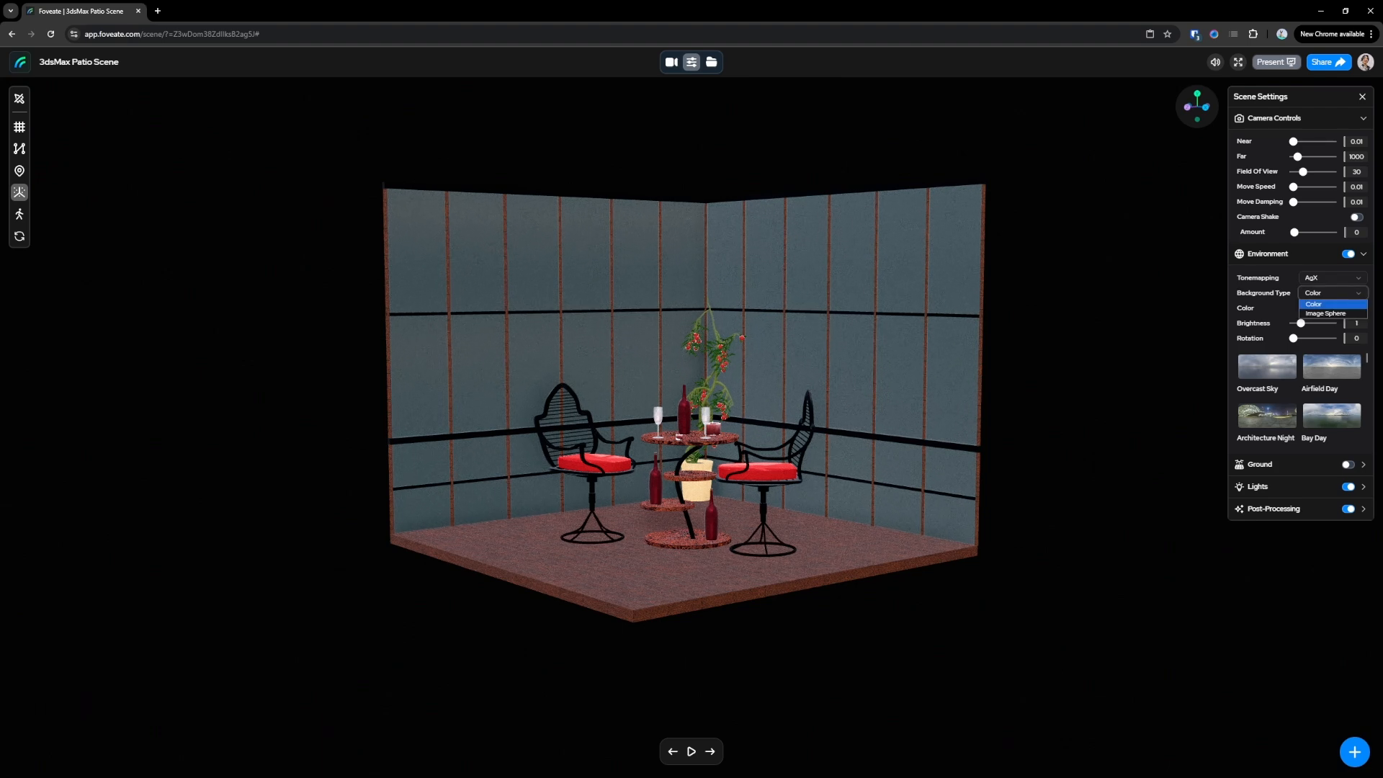
{"action": "left_click", "coordinate": [1326, 313]}
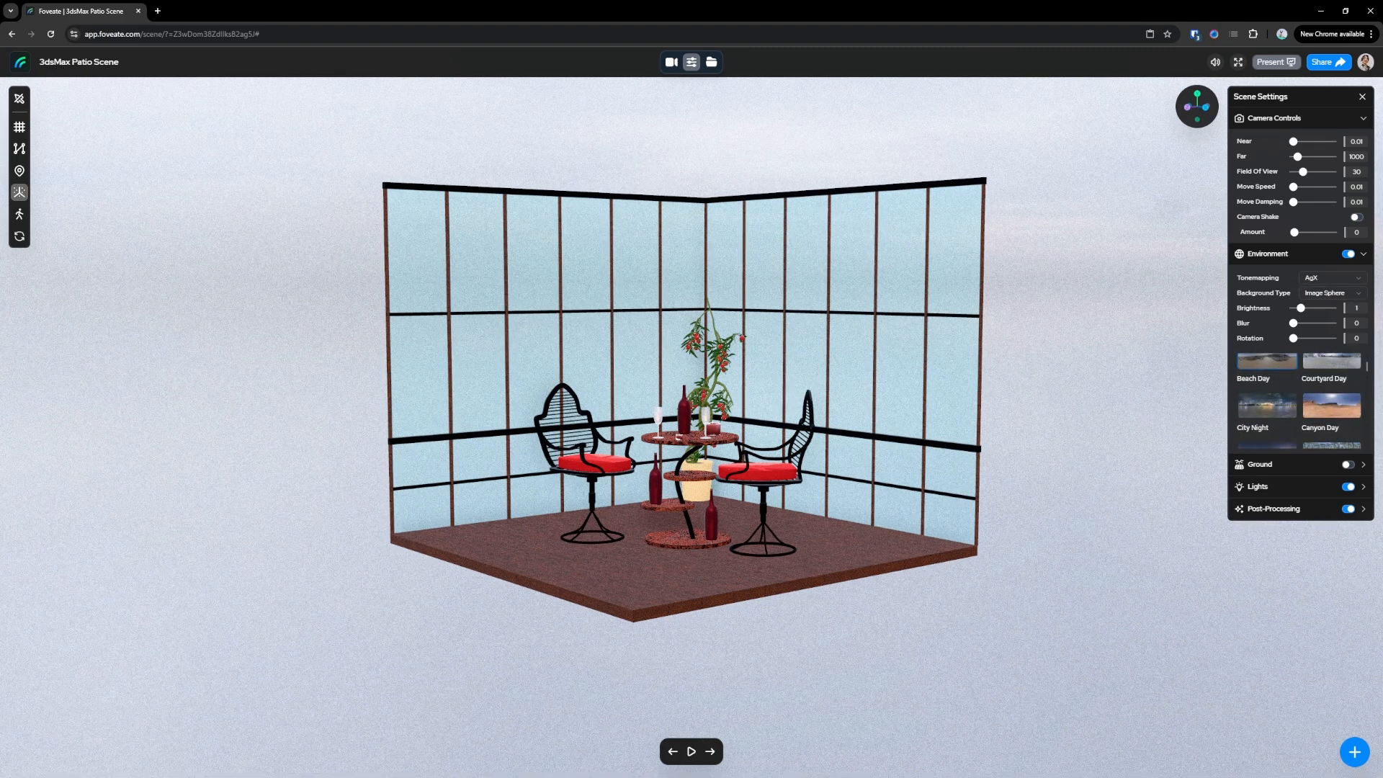
{"action": "left_click", "coordinate": [1265, 360]}
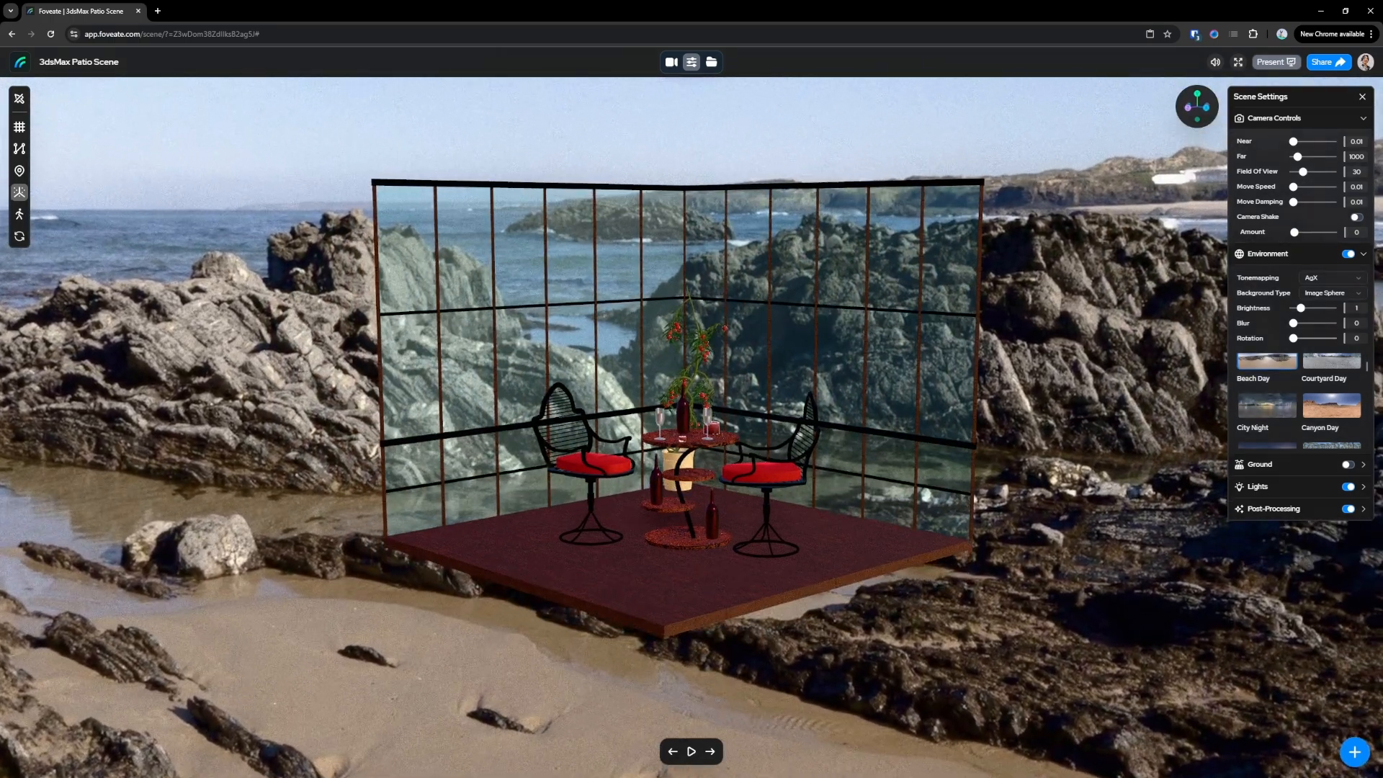
Rotate the Beach Day environment around the patio and add a slight blur
{"action": "left_click_drag", "start_coordinate": [1297, 339], "coordinate": [1314, 338]}
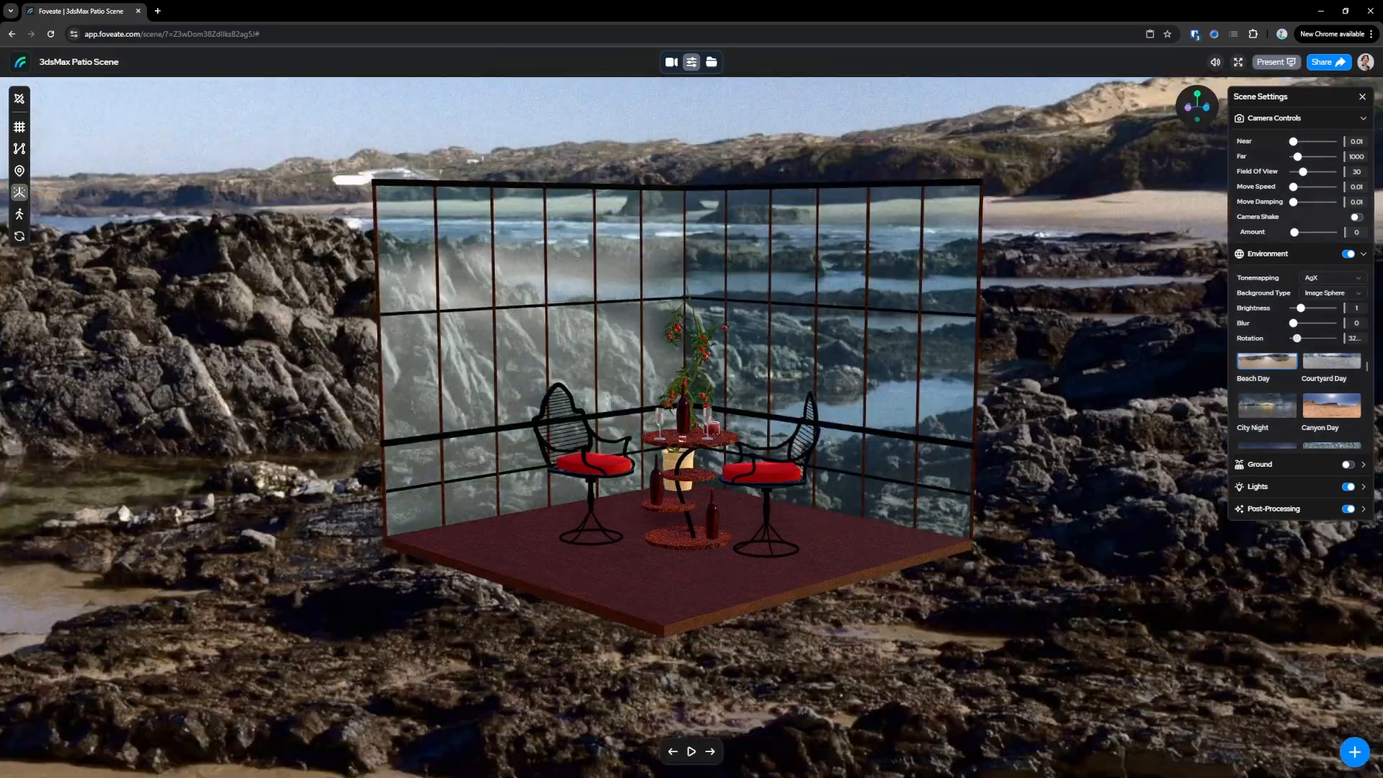
{"action": "left_click_drag", "start_coordinate": [1298, 337], "coordinate": [1314, 337]}
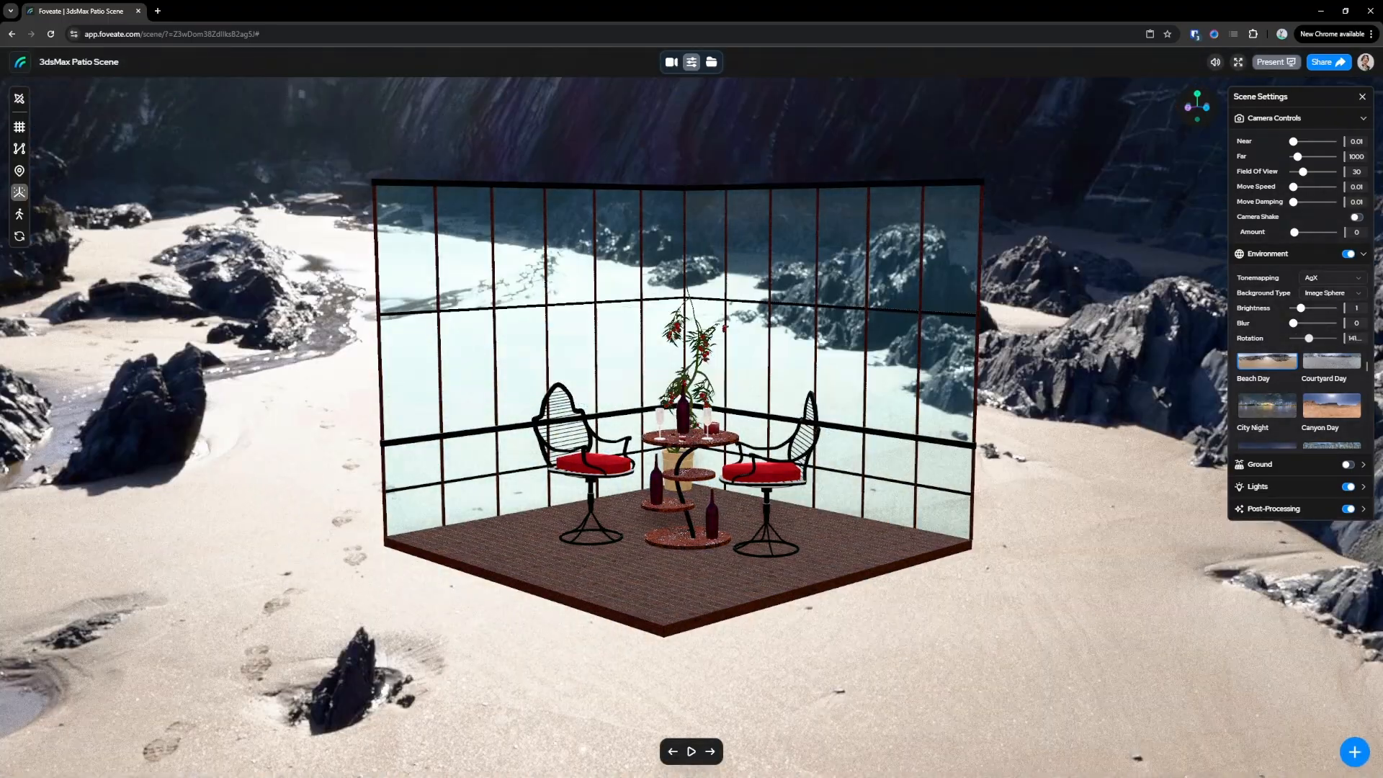
{"action": "left_click_drag", "start_coordinate": [1314, 338], "coordinate": [1310, 337]}
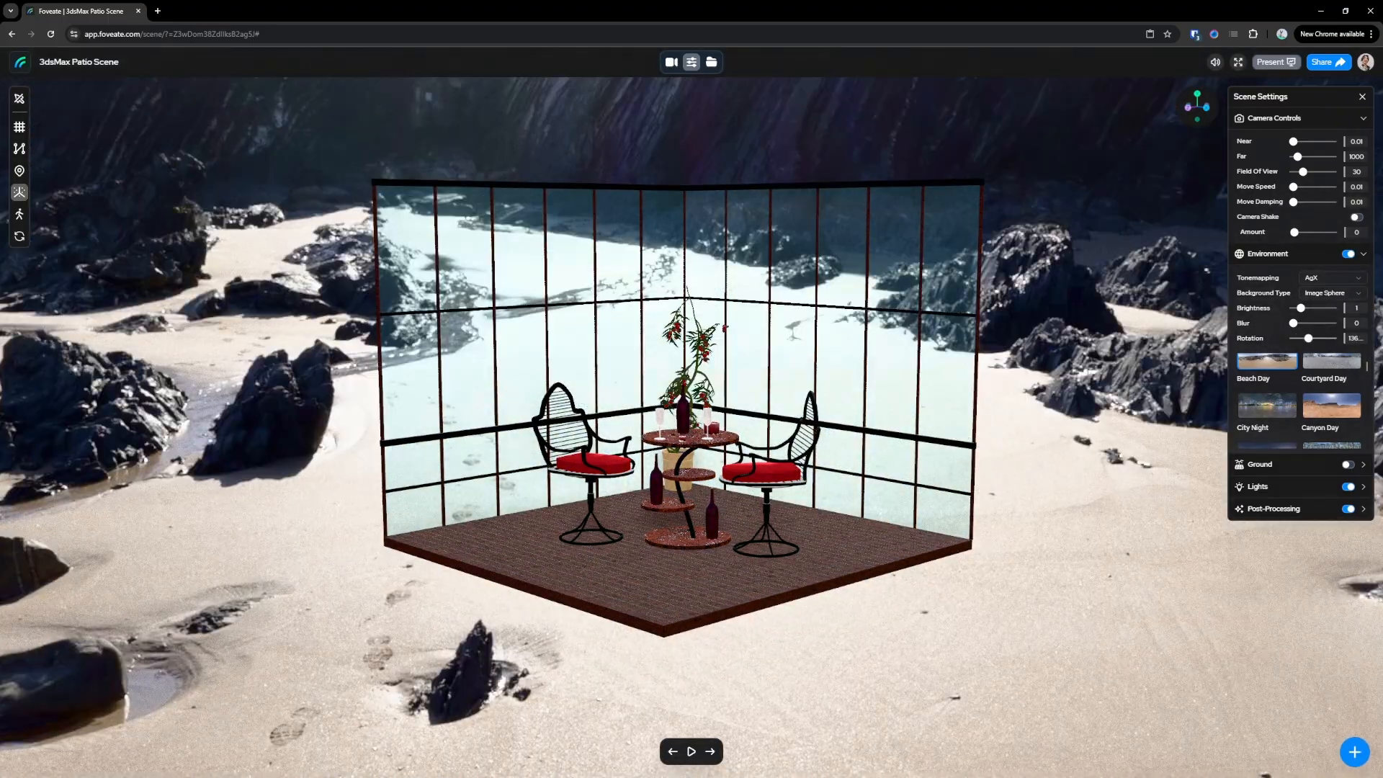
{"action": "left_click_drag", "start_coordinate": [1310, 323], "coordinate": [1298, 323]}
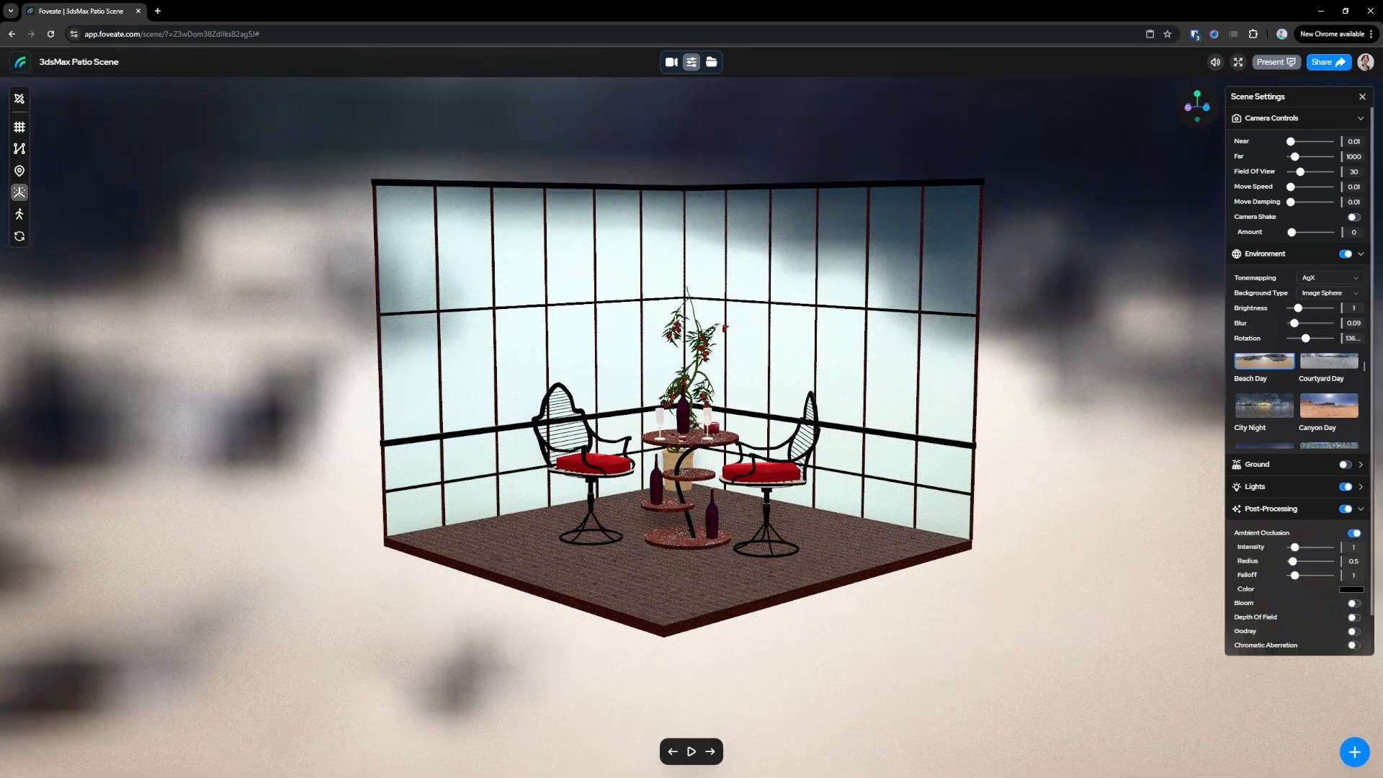
Enable Bloom and Chromatic Aberration in the scene's post-processing settings
{"action": "left_click", "coordinate": [1350, 603]}
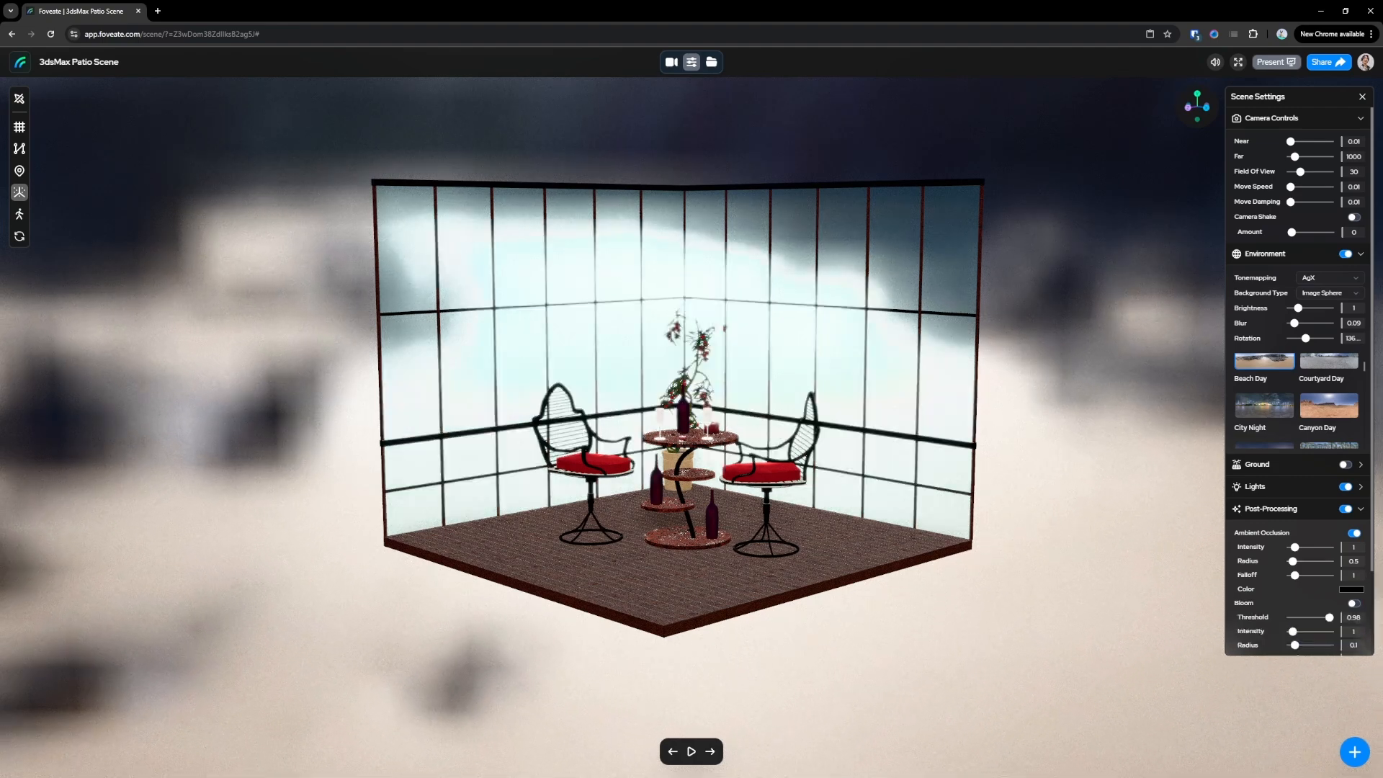
{"action": "scroll", "scroll_direction": "down", "scroll_amount": 3}
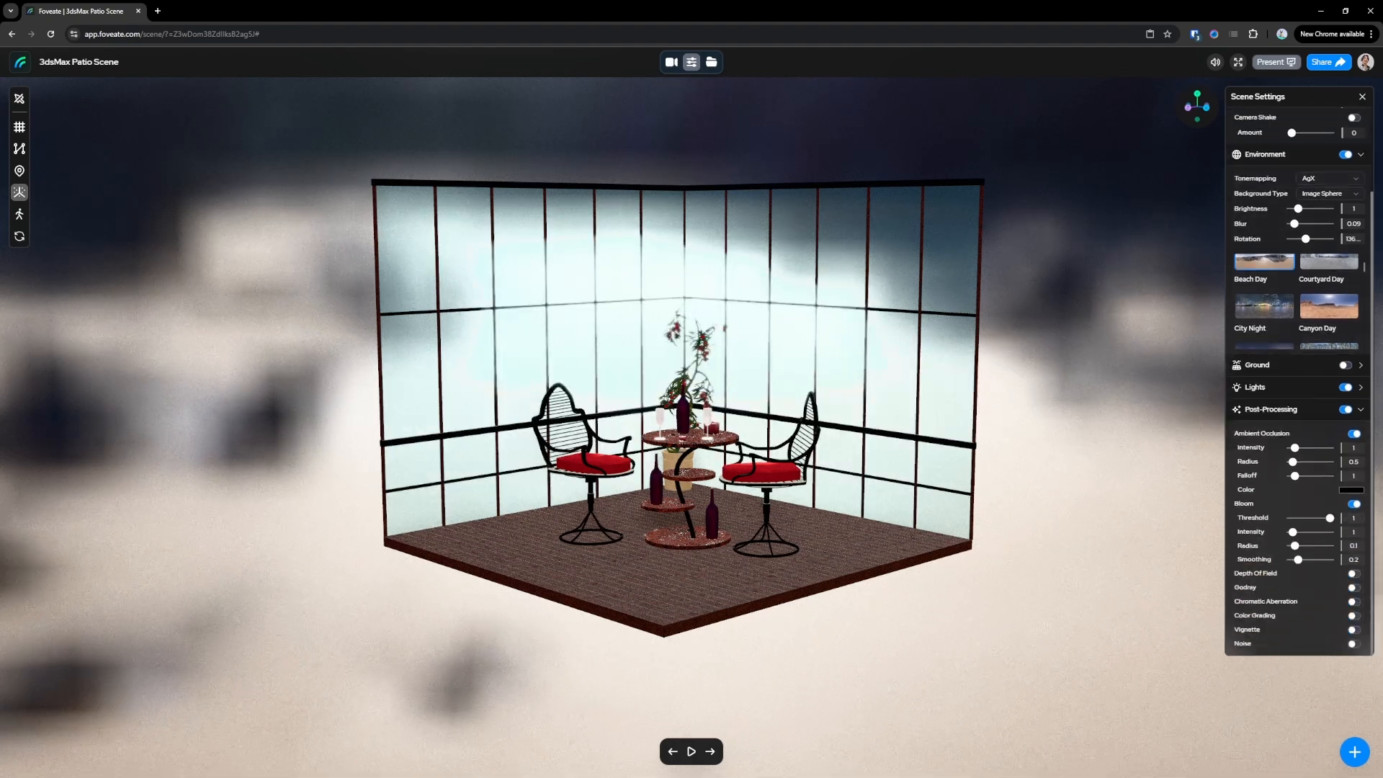
{"action": "left_click", "coordinate": [1350, 602]}
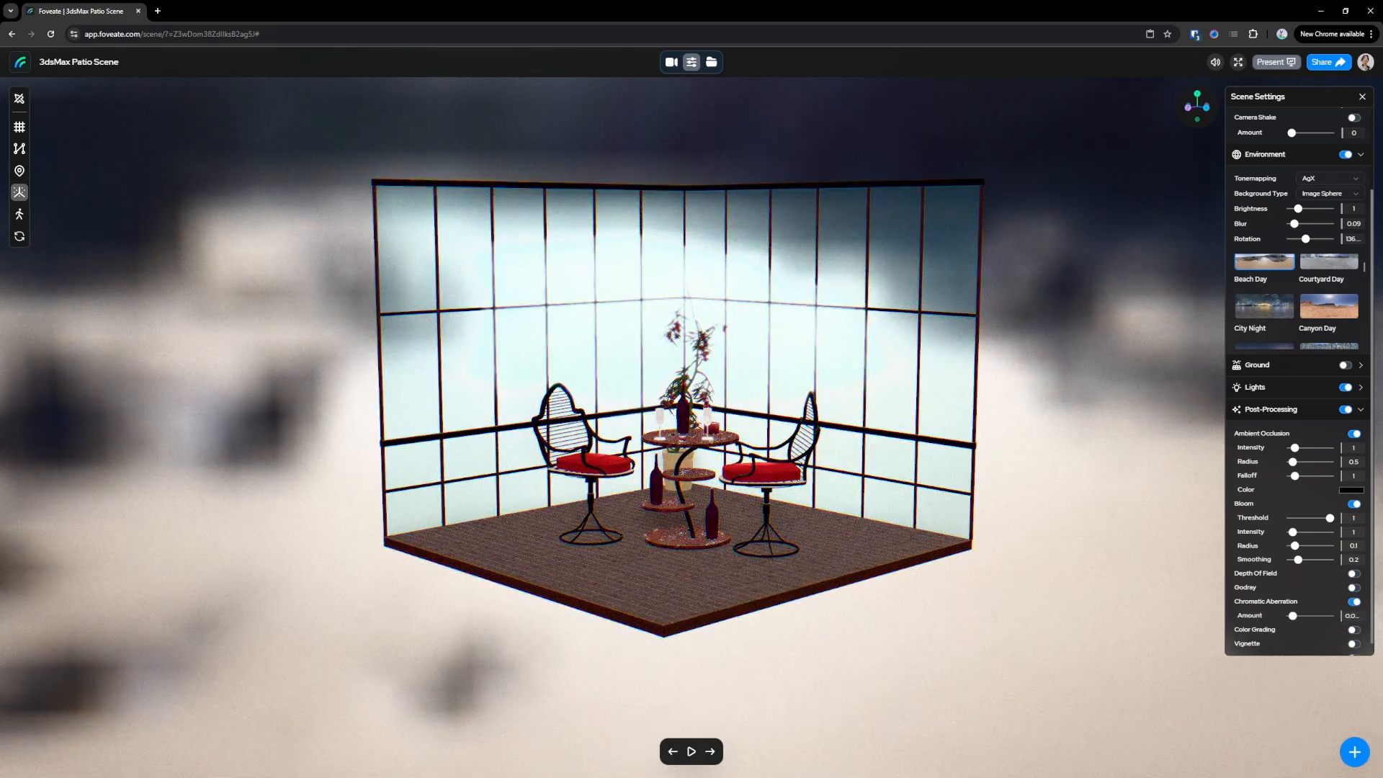
{"action": "scroll", "scroll_direction": "down", "scroll_amount": 3}
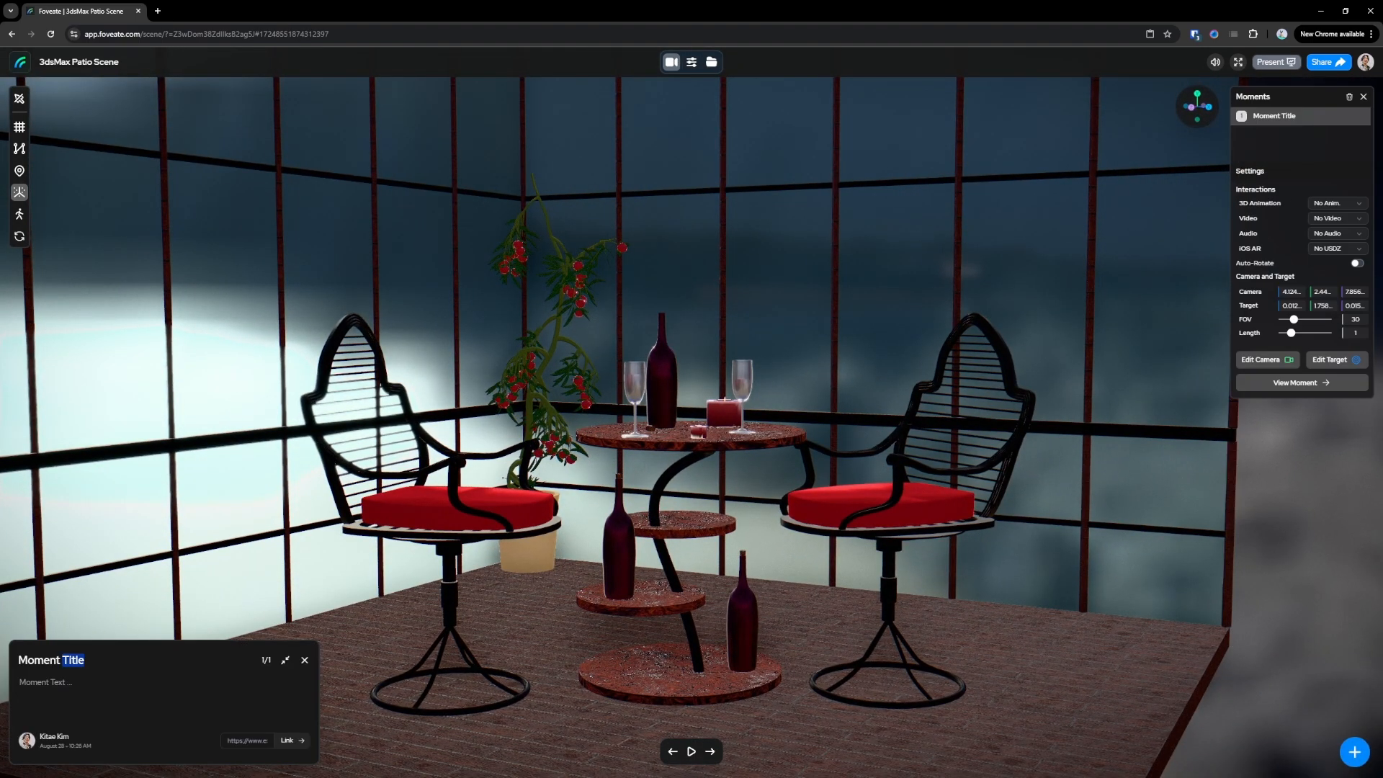
Title the first moment 'Patio Setting'
{"action": "type", "text": "Patio"}
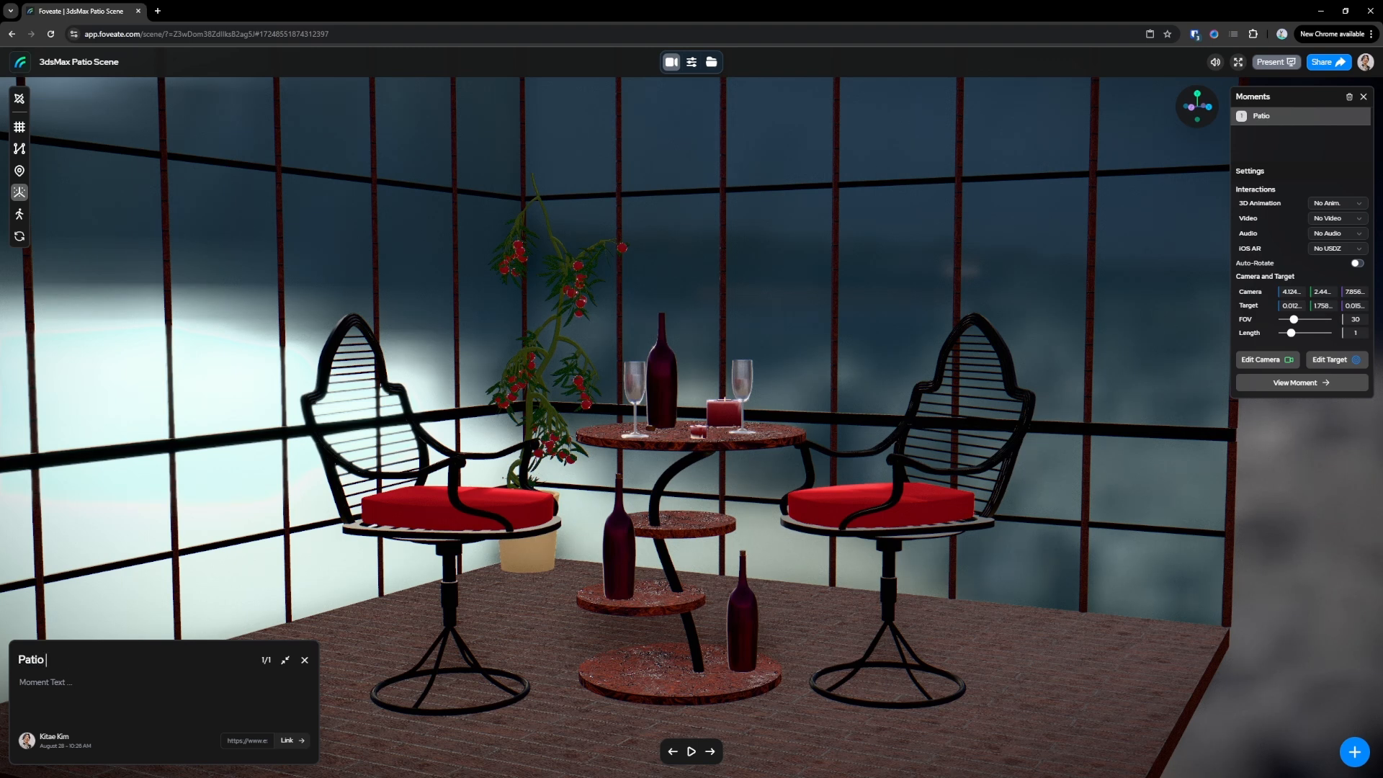
{"action": "type", "text": "Setting"}
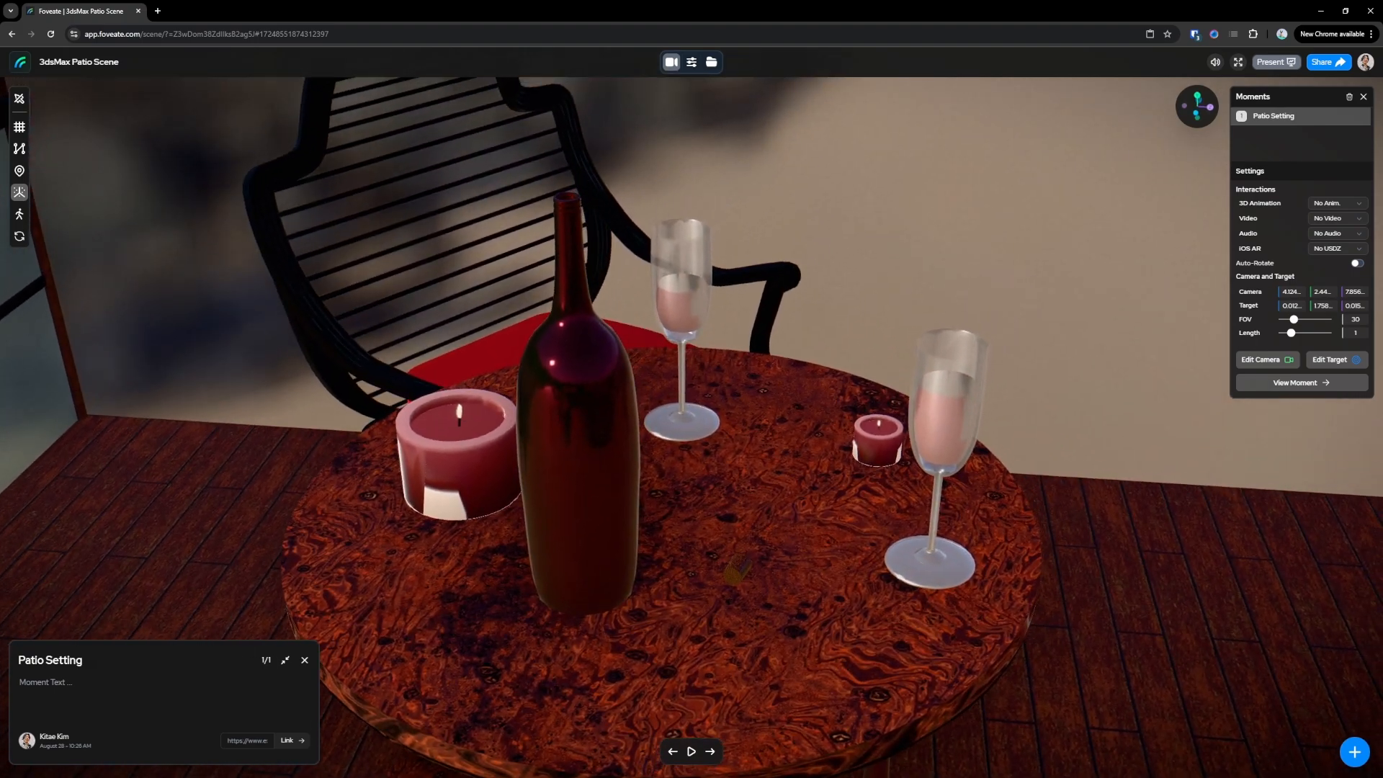
Add a second moment titled 'Wine Placement'
{"action": "left_click", "coordinate": [1355, 753]}
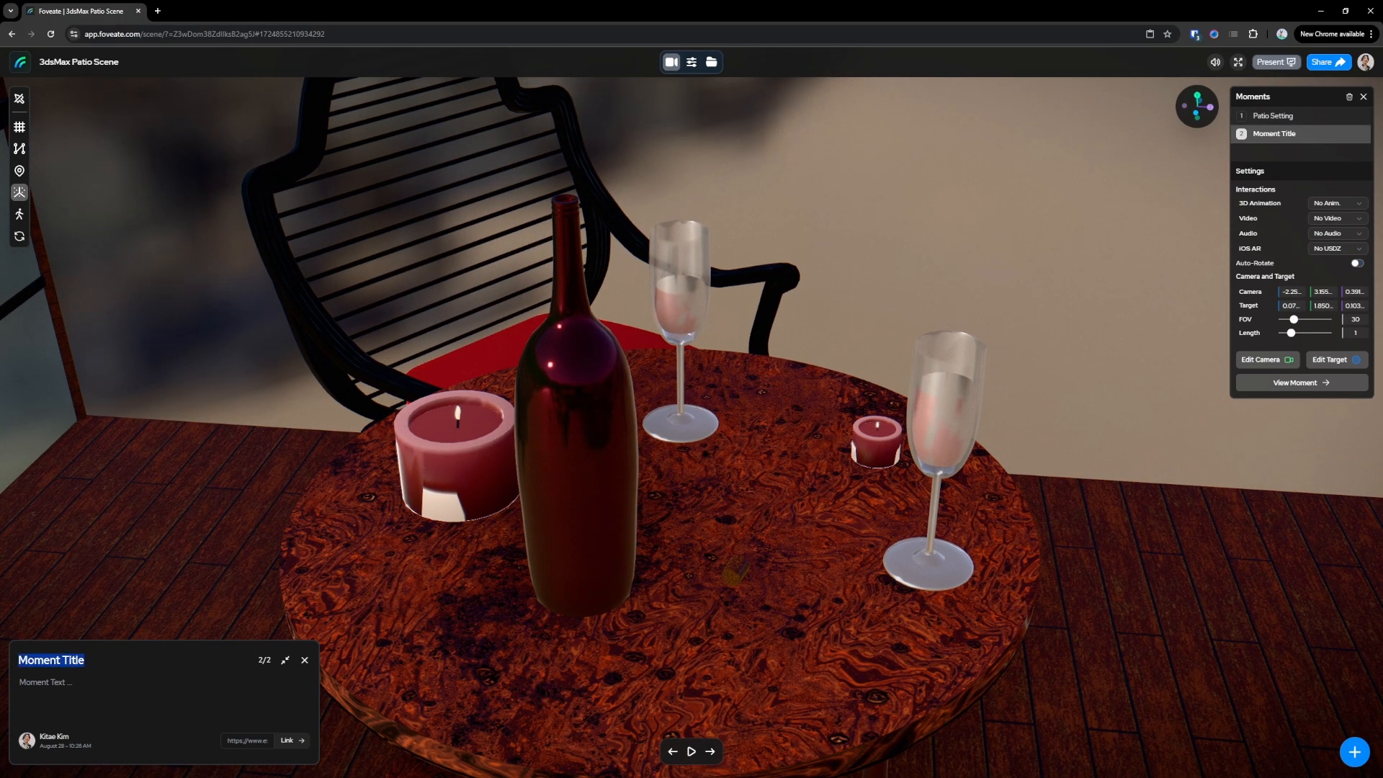
{"action": "type", "text": "Wine"}
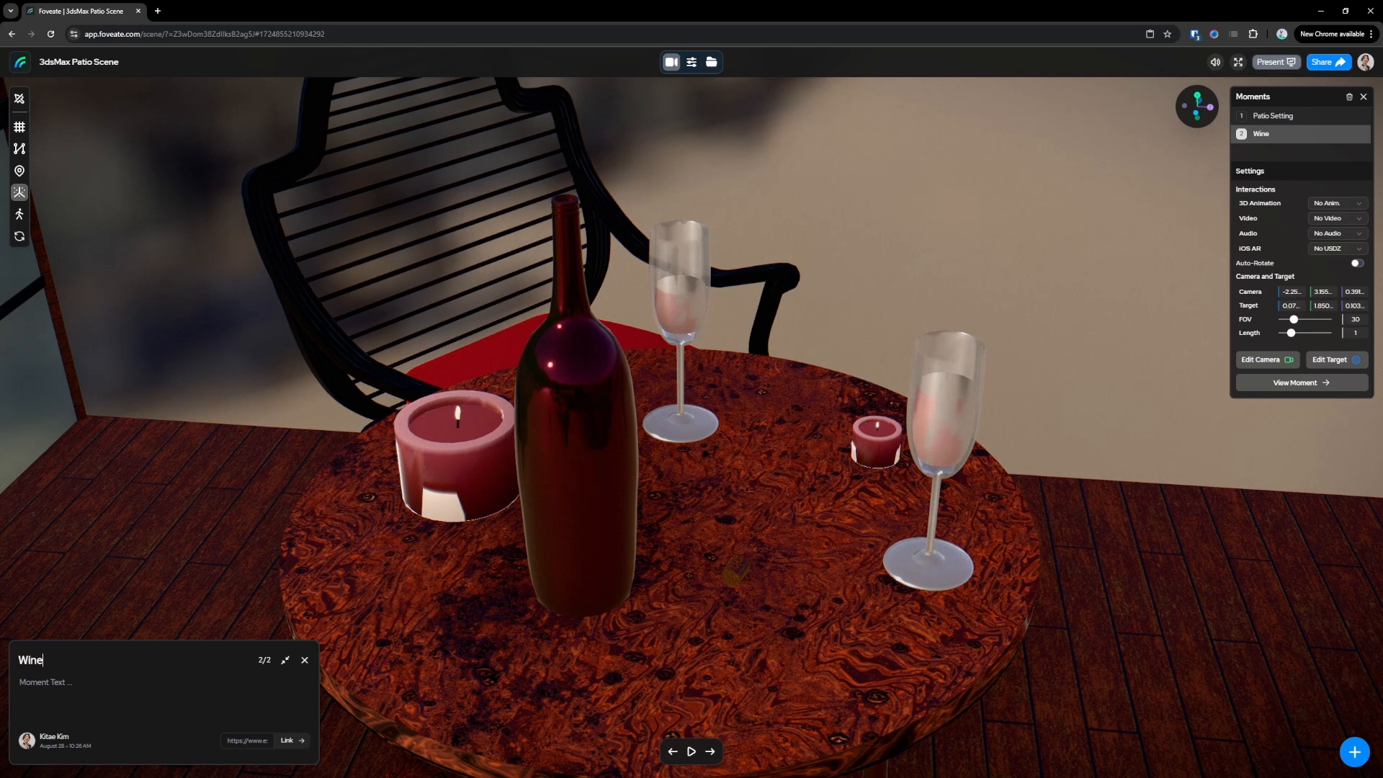
{"action": "type", "text": "Placement"}
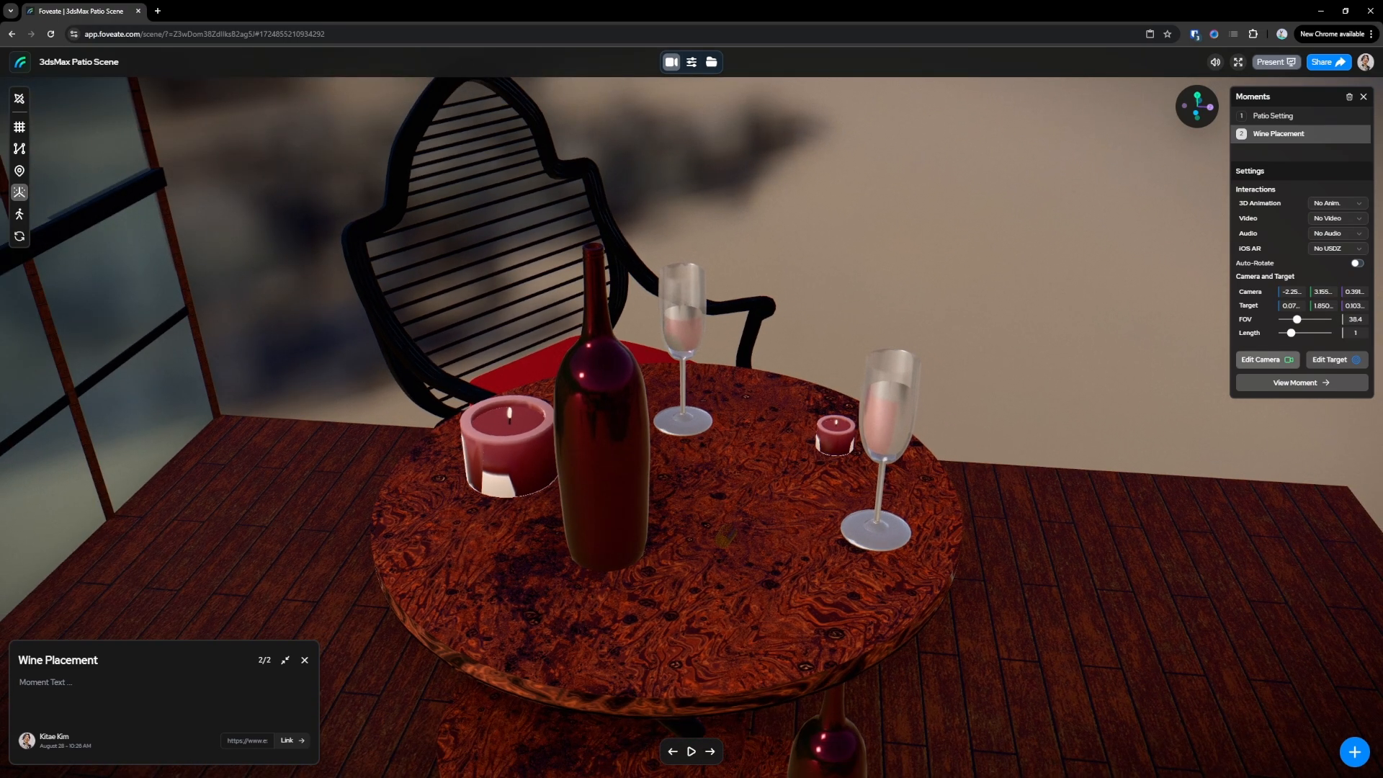
Raise the Wine Placement moment's camera length to 3, framing the bottle and glasses
{"action": "left_click_drag", "start_coordinate": [1291, 333], "coordinate": [1299, 333]}
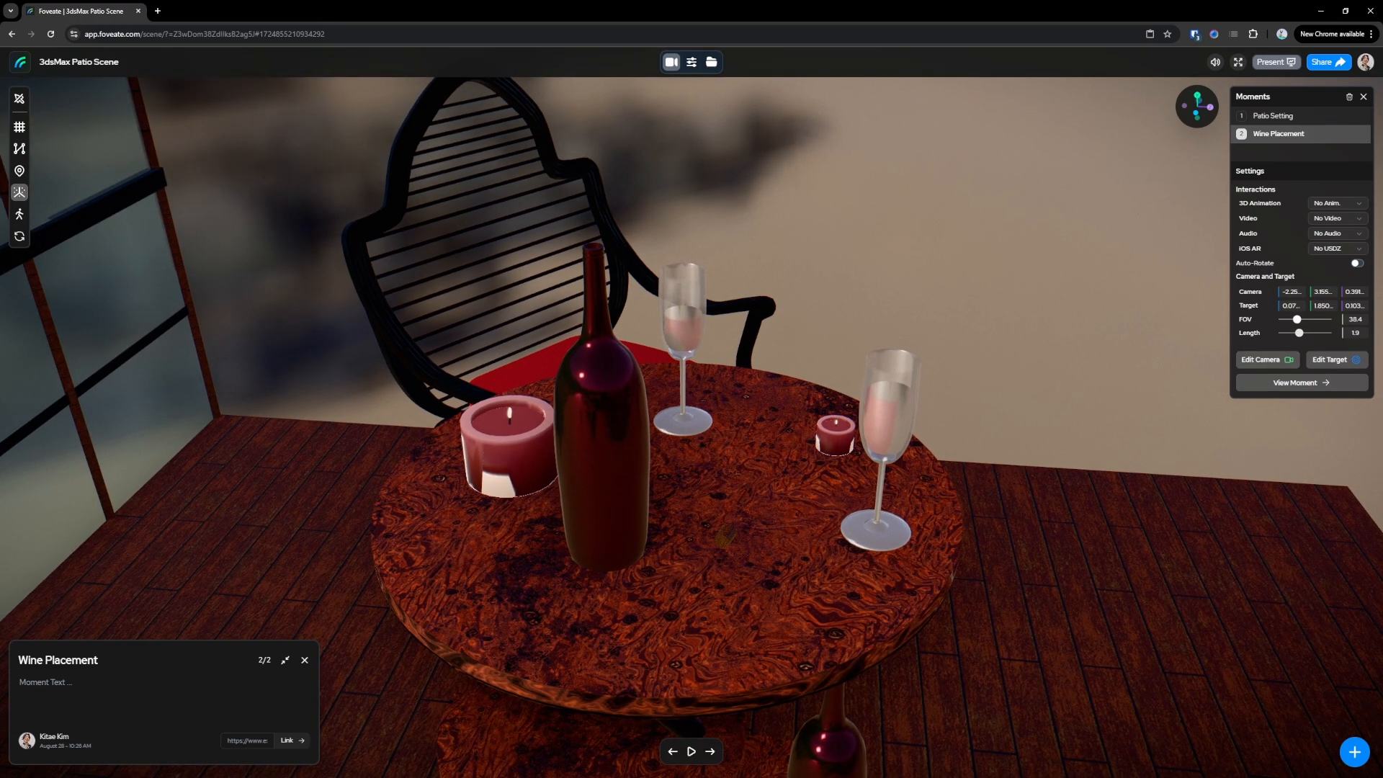
{"action": "left_click_drag", "start_coordinate": [1297, 333], "coordinate": [1307, 333]}
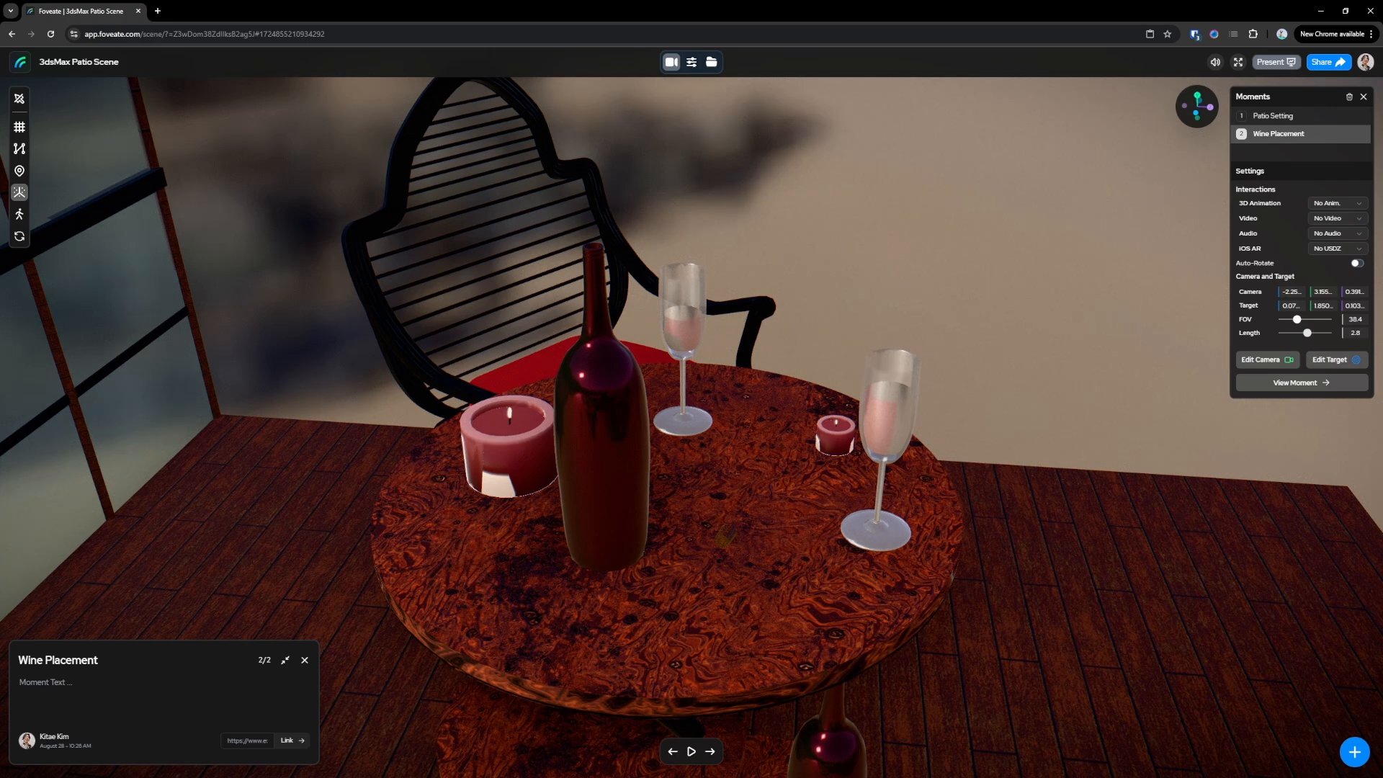
{"action": "left_click_drag", "start_coordinate": [1304, 333], "coordinate": [1309, 333]}
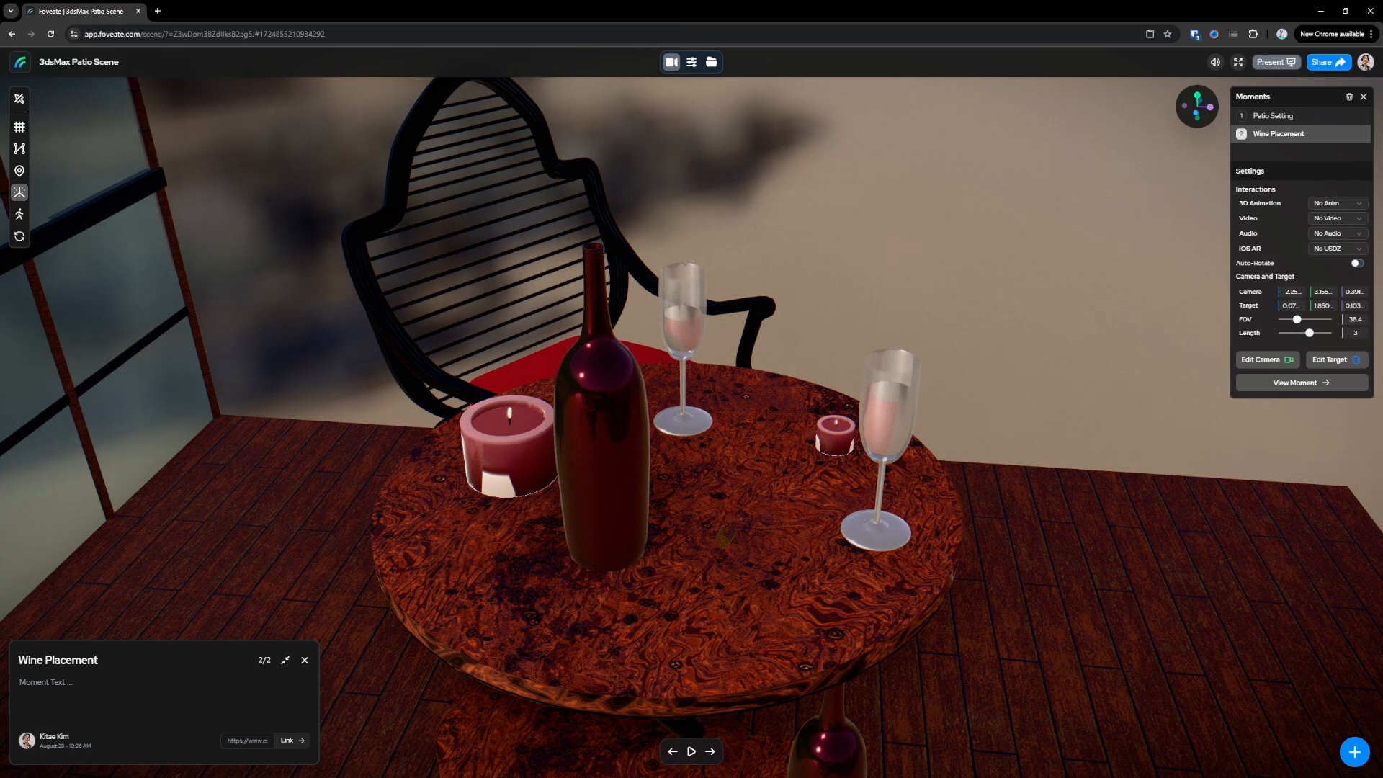
{"action": "left_click", "coordinate": [1274, 115]}
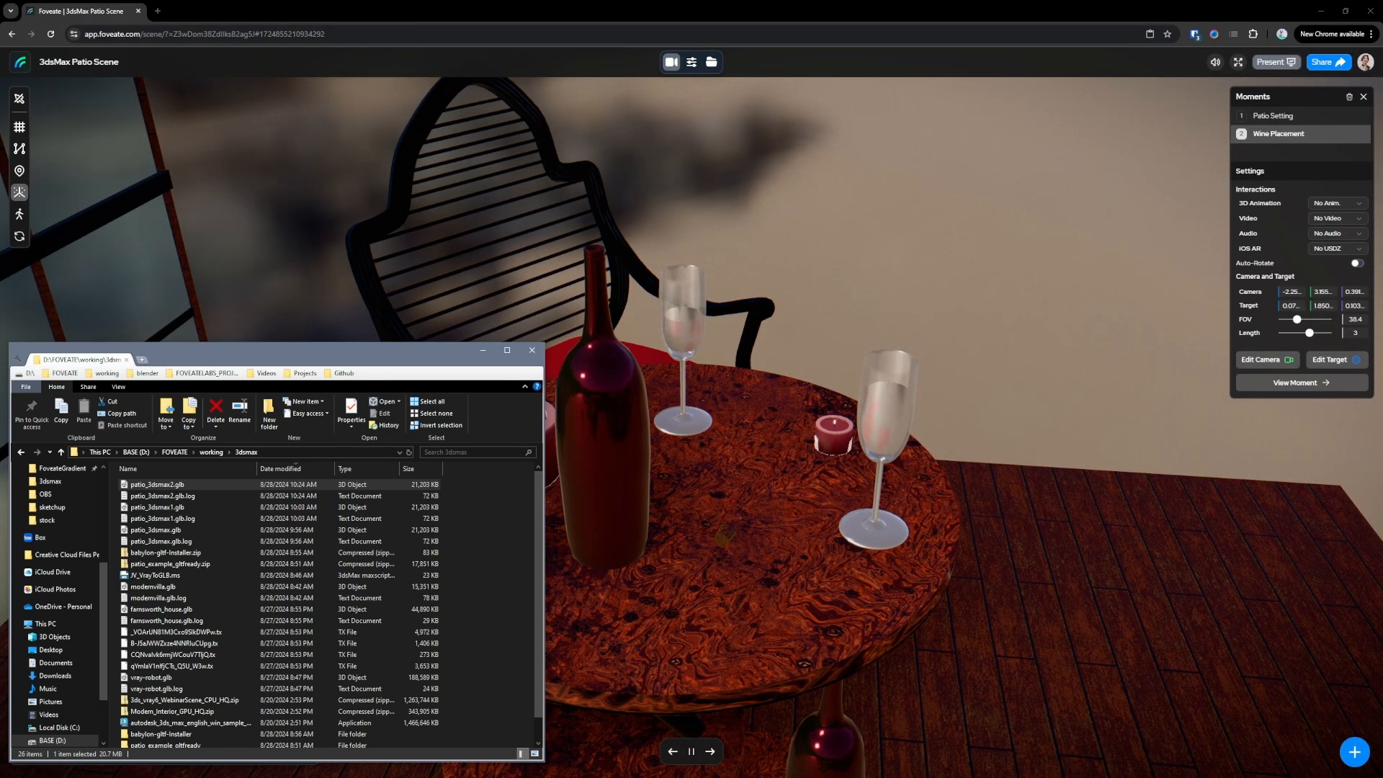
Browse to This PC > Videos and upload large.mp4 into the scene's asset list
{"action": "left_click", "coordinate": [248, 360]}
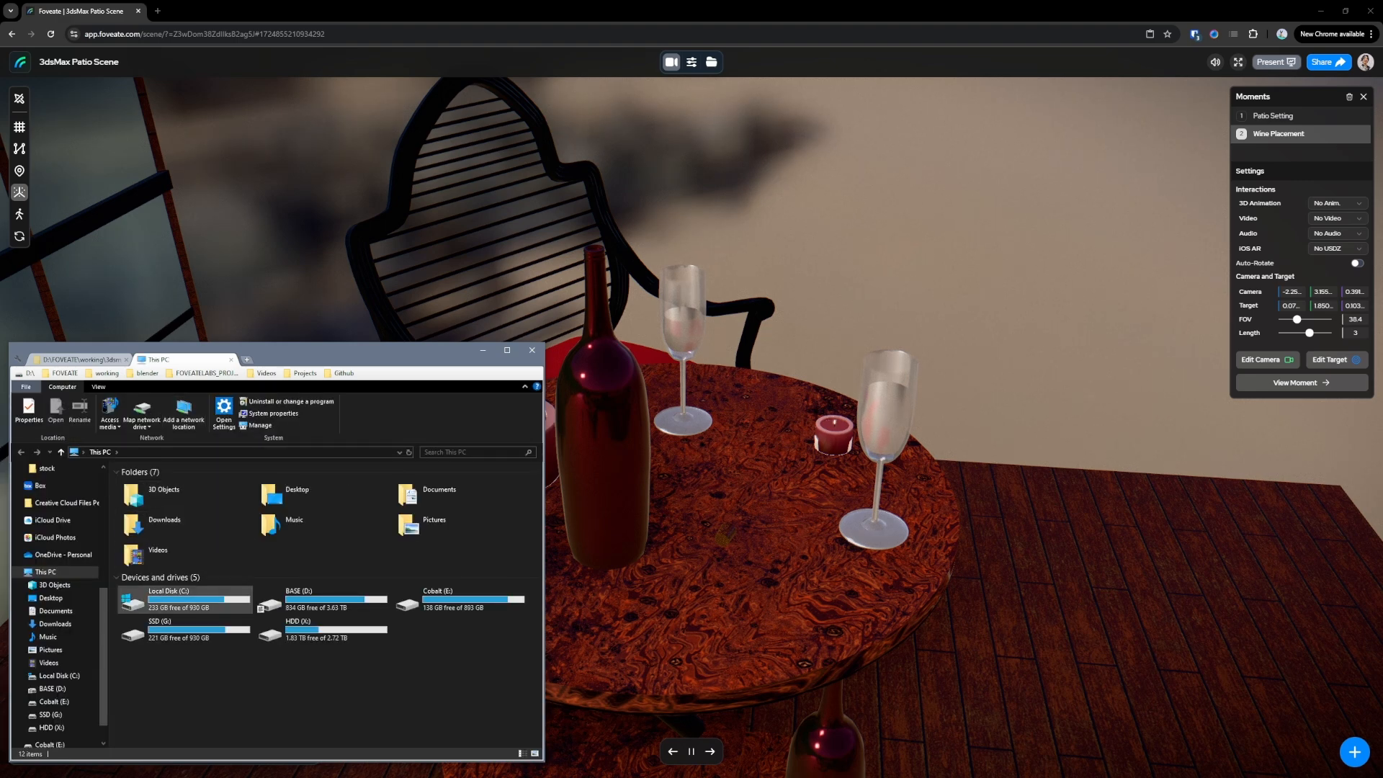
{"action": "left_click", "coordinate": [157, 554]}
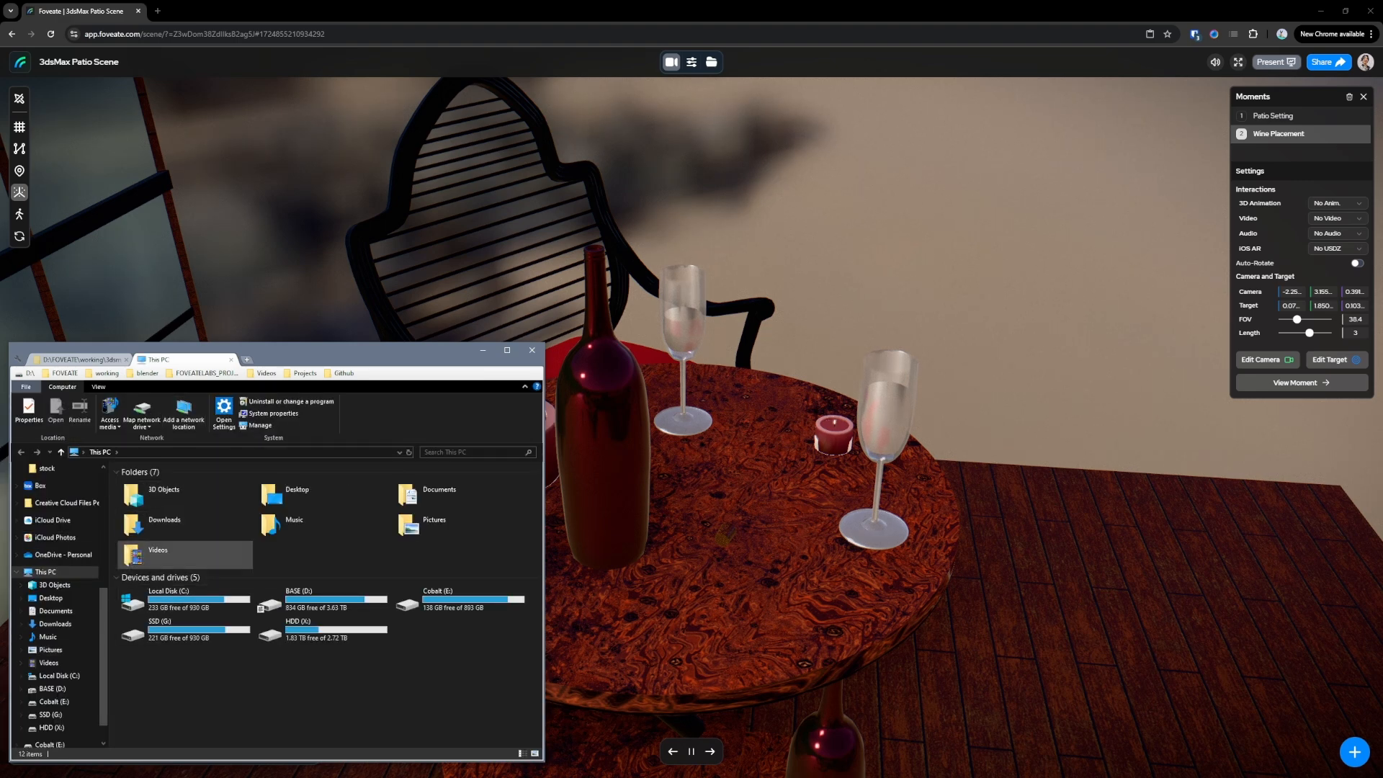
{"action": "double_click", "coordinate": [157, 549]}
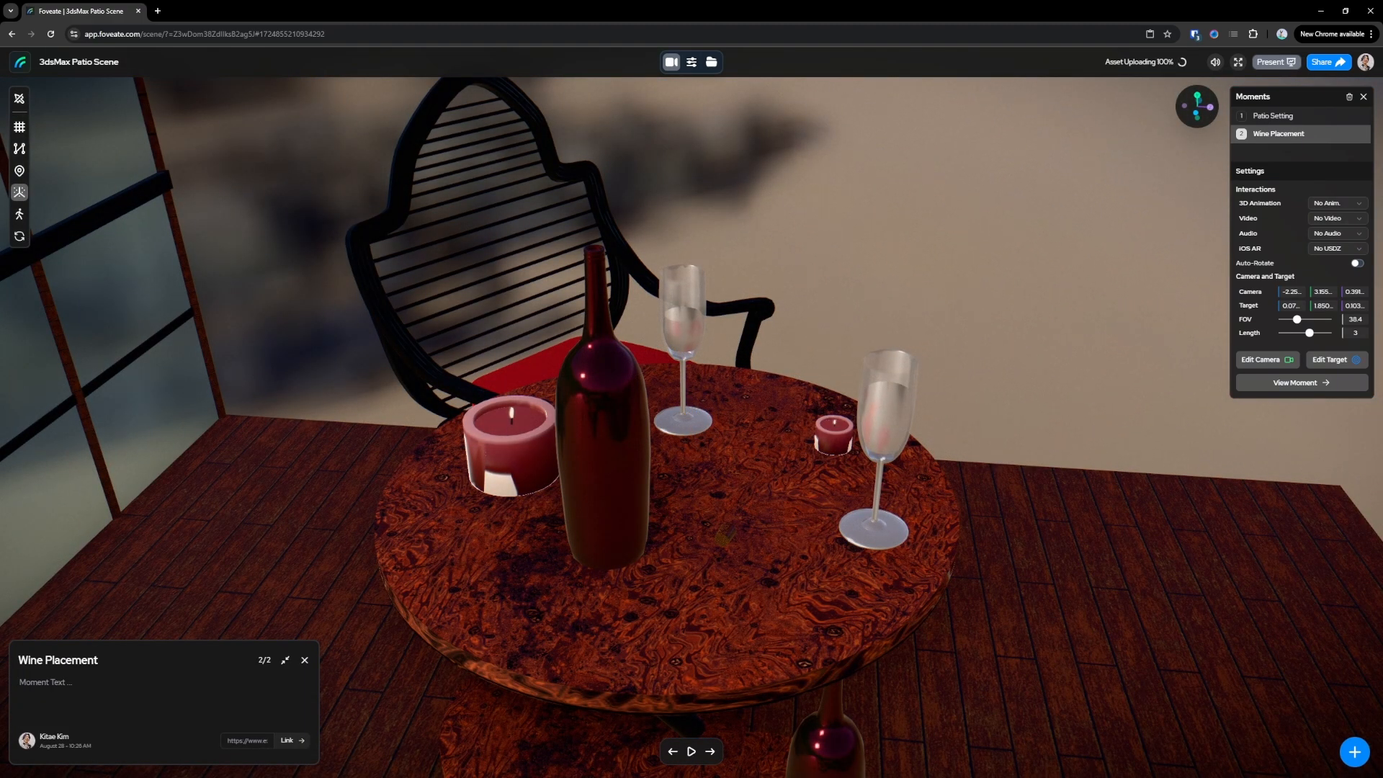
{"action": "left_click", "coordinate": [711, 62]}
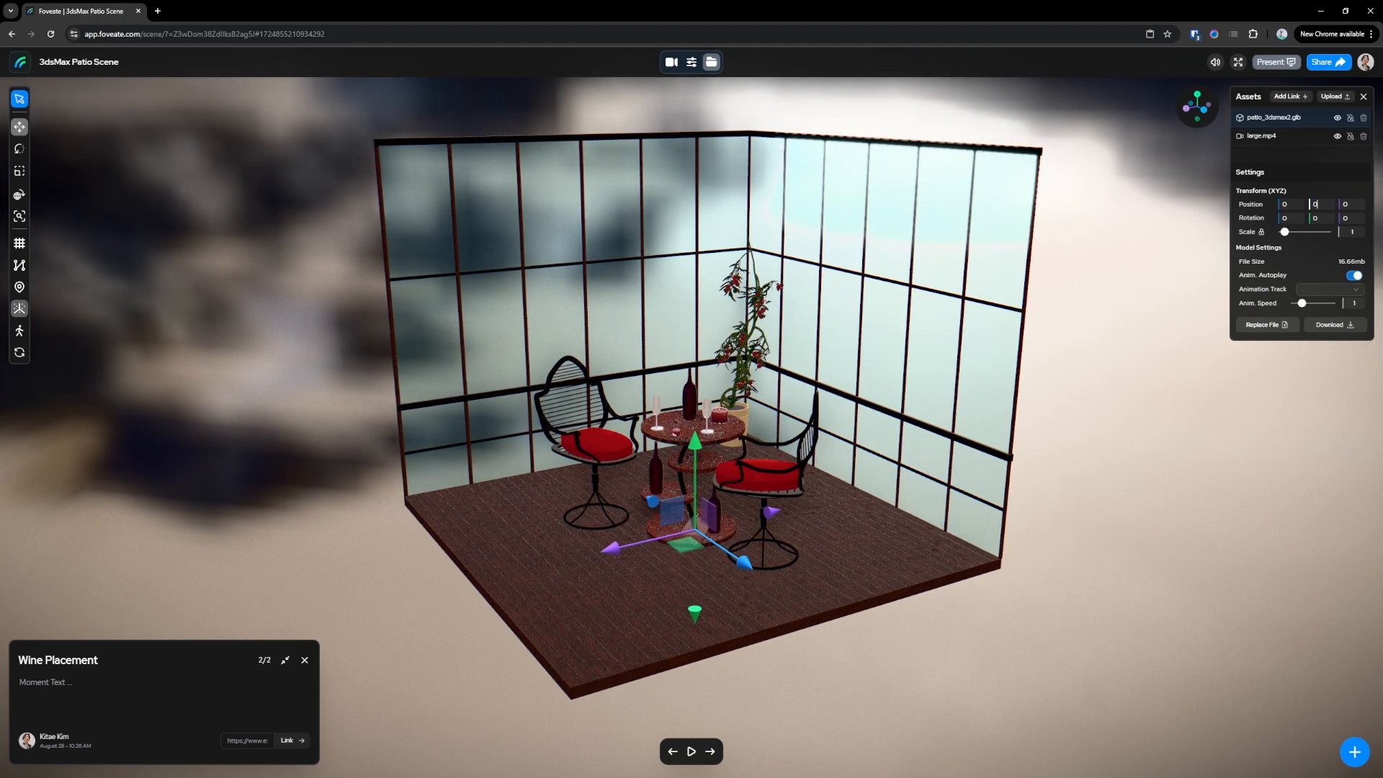
Place large.mp4 at Y 2.09 Z -2.9, scale 3.4, with Autoplay and Double Sided, then reach sharing settings
{"action": "left_click", "coordinate": [1263, 135]}
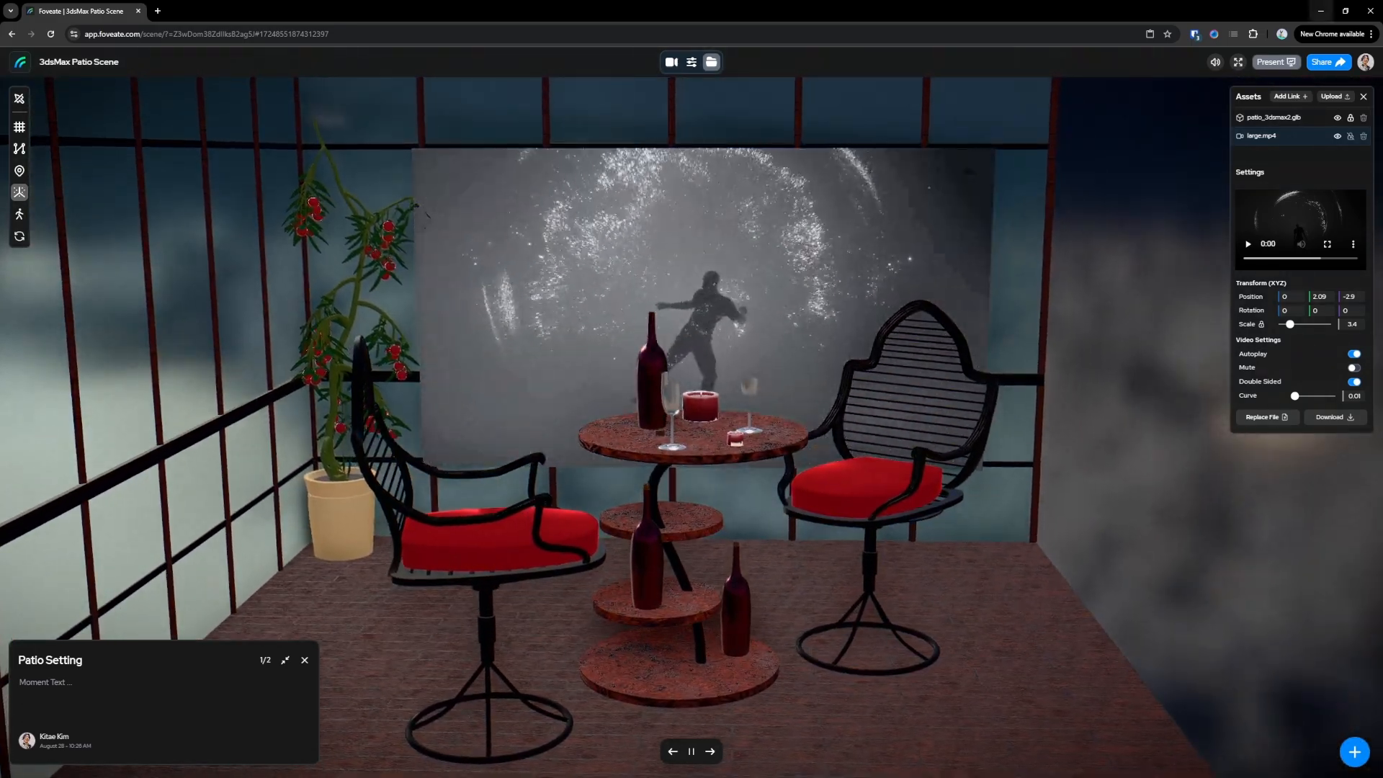
{"action": "left_click", "coordinate": [1326, 62]}
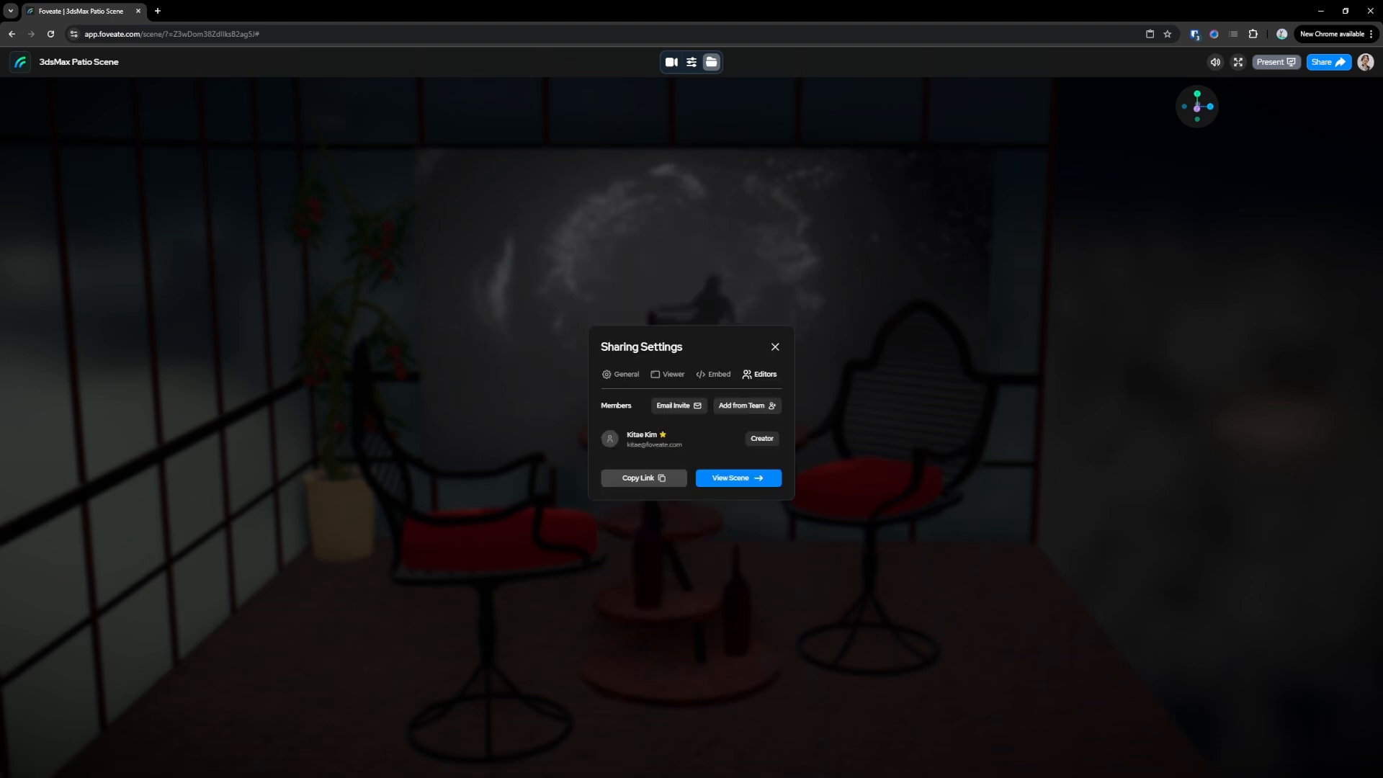
Add a second team member as an Editor and start an email invite
{"action": "left_click", "coordinate": [745, 407]}
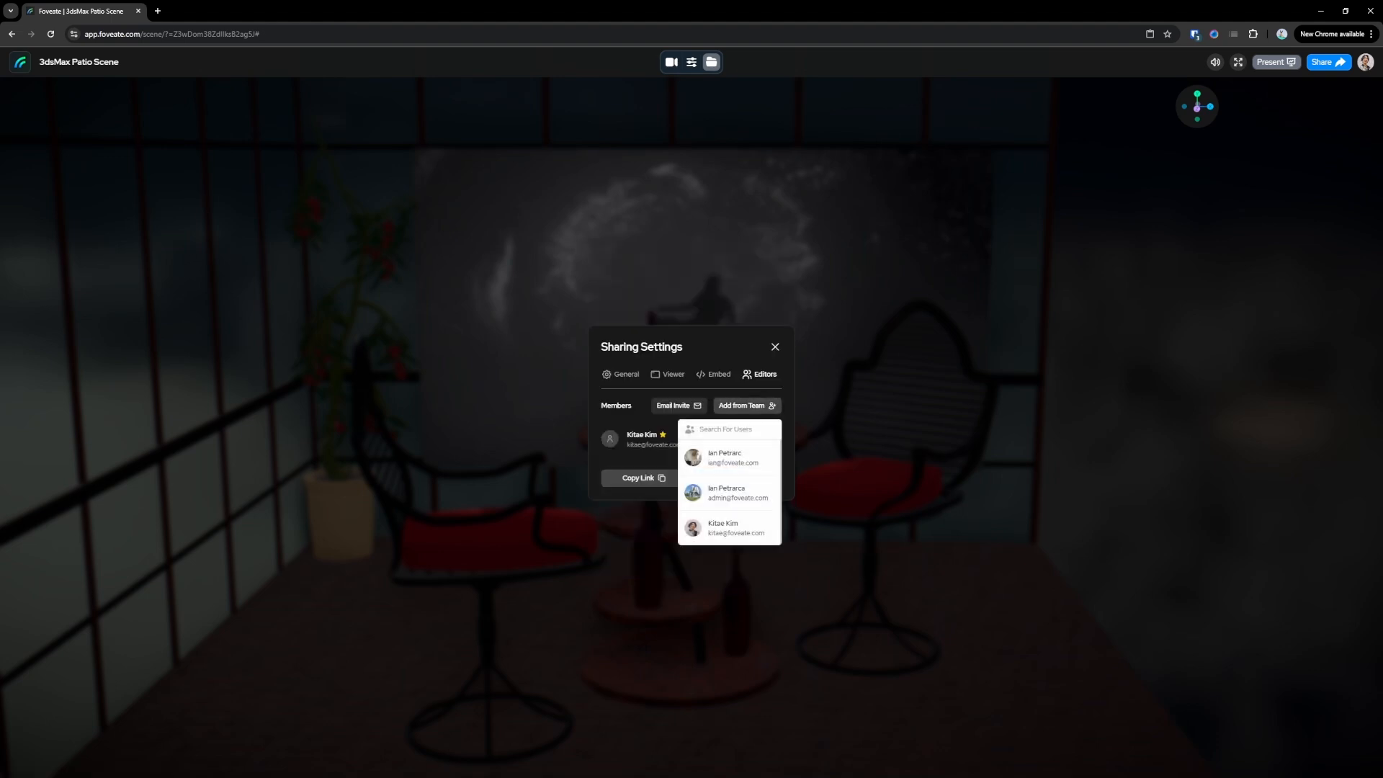
{"action": "left_click", "coordinate": [727, 493]}
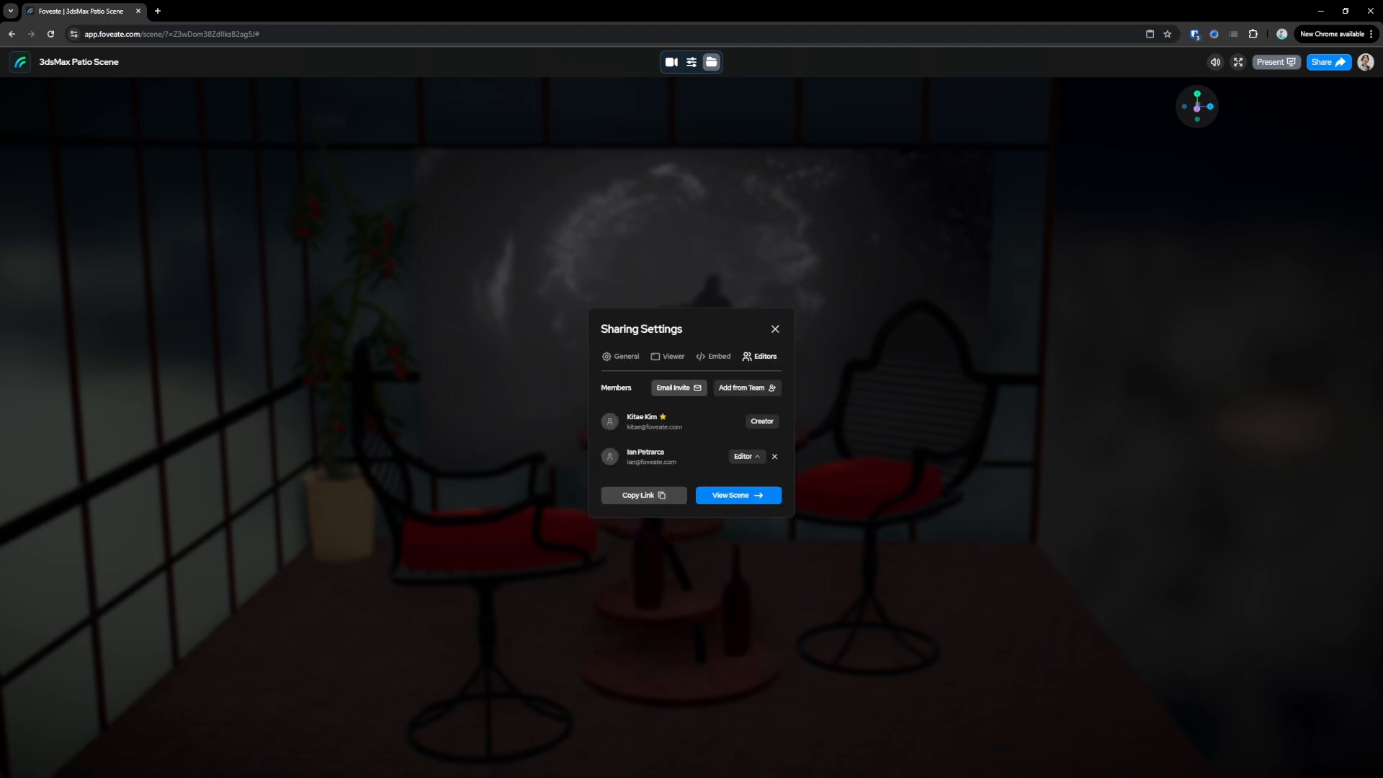
{"action": "left_click", "coordinate": [677, 388]}
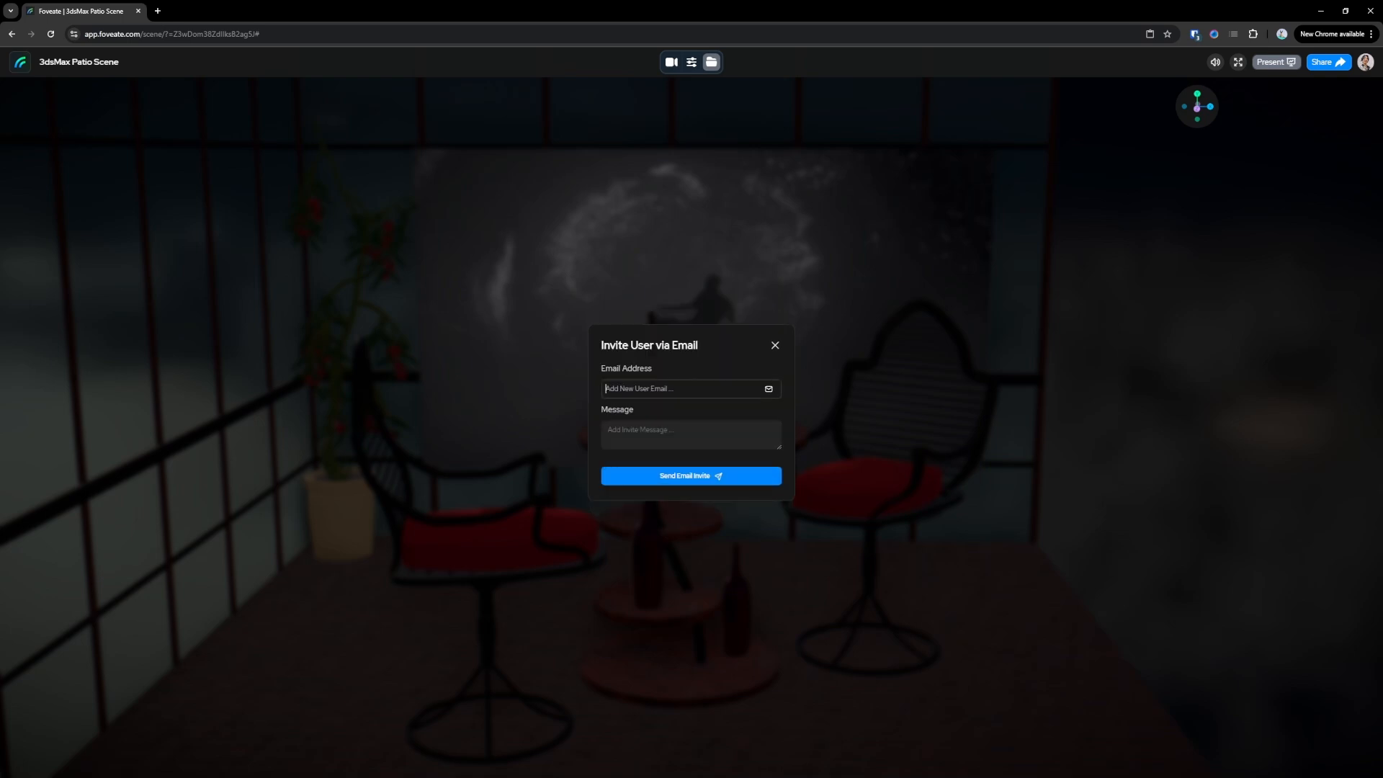